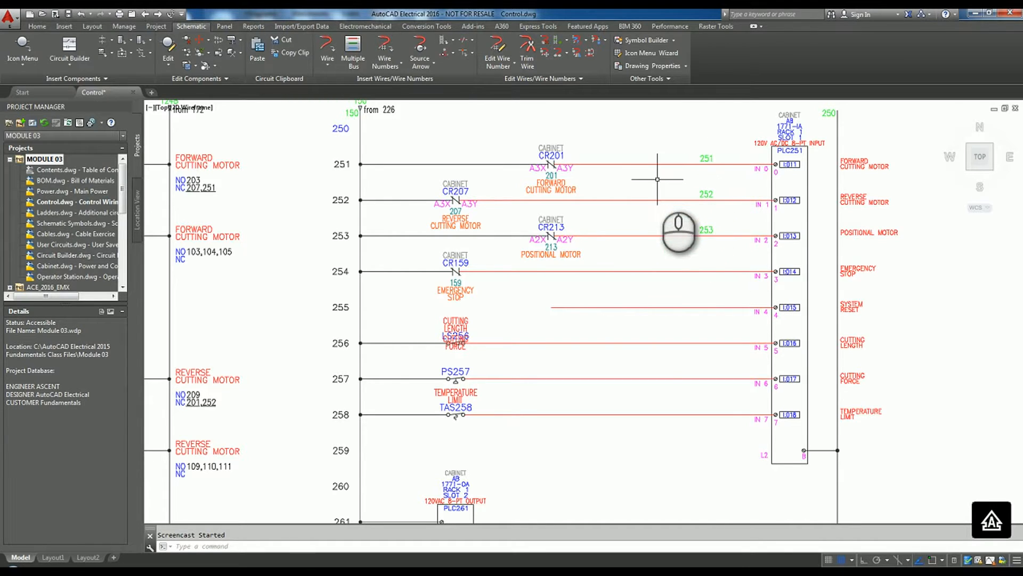
{"action": "mouse_move", "coordinate": [705, 237]}
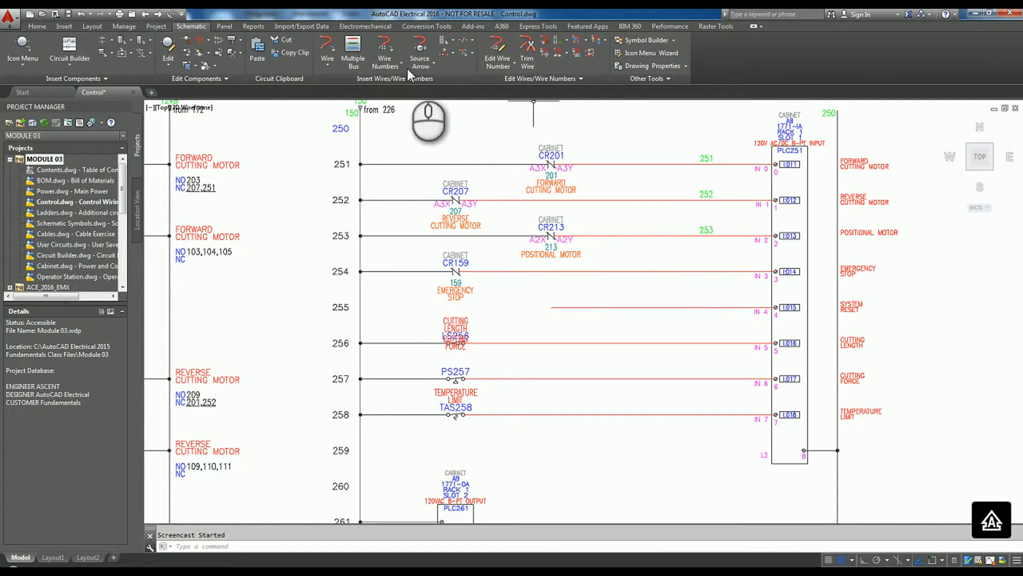
Step: Insert parent cable marker CBL251 on wire 251 and choose to add linked markers
{"action": "left_click", "coordinate": [22, 52]}
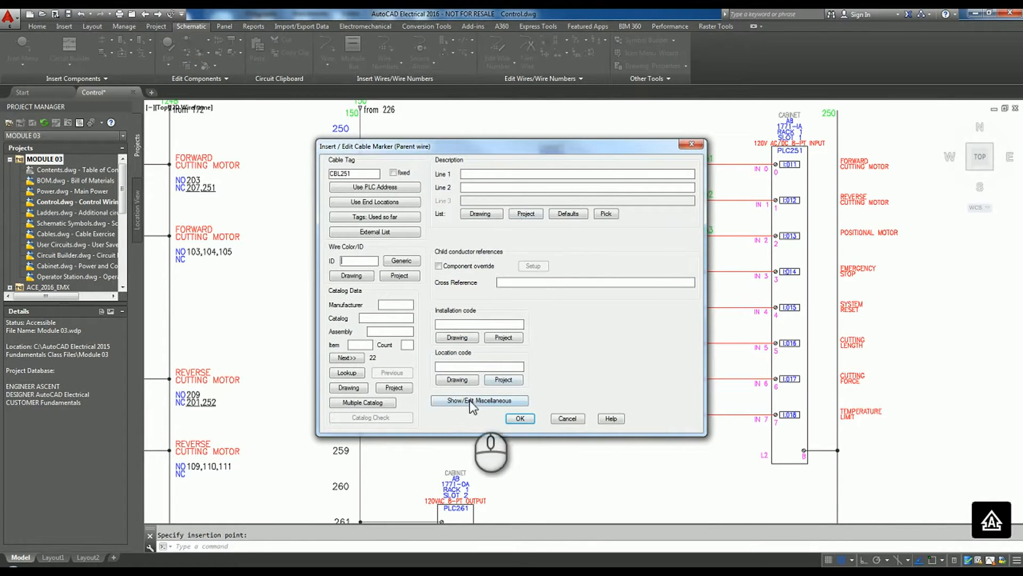
{"action": "left_click", "coordinate": [519, 418]}
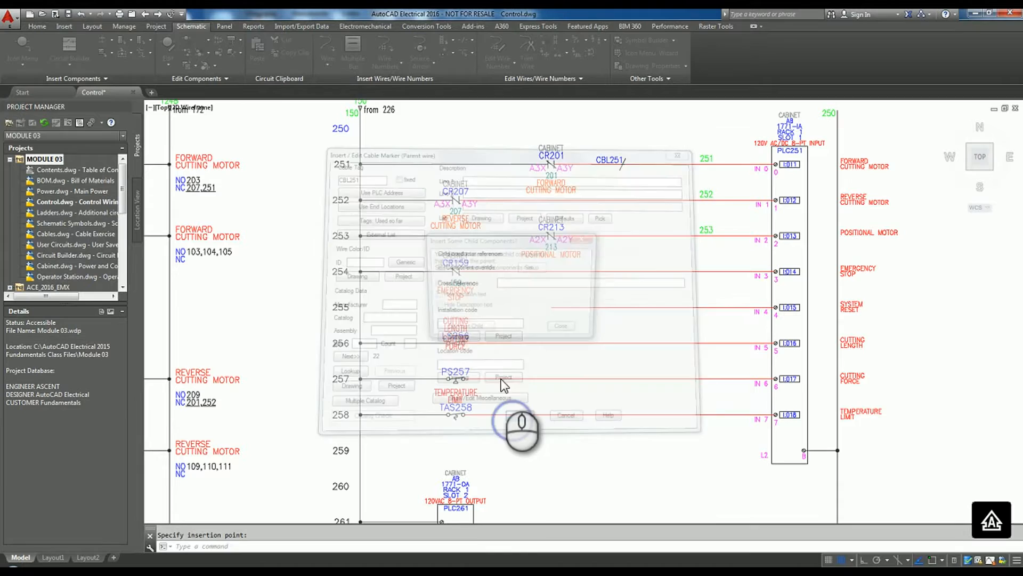
{"action": "left_click", "coordinate": [560, 325]}
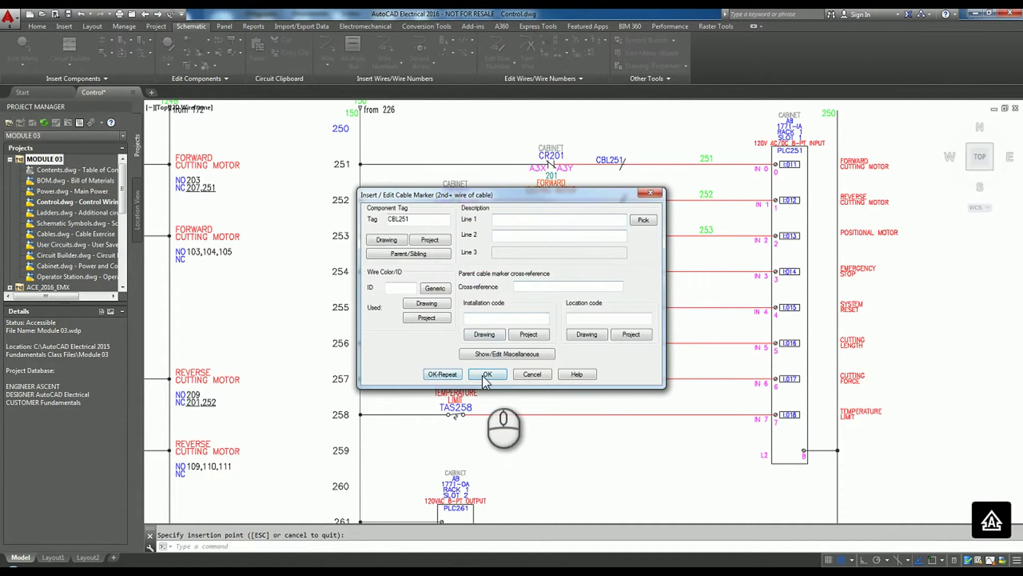
Step: Place linked second-wire markers on wires 252 and 253 and finish
{"action": "left_click", "coordinate": [487, 374]}
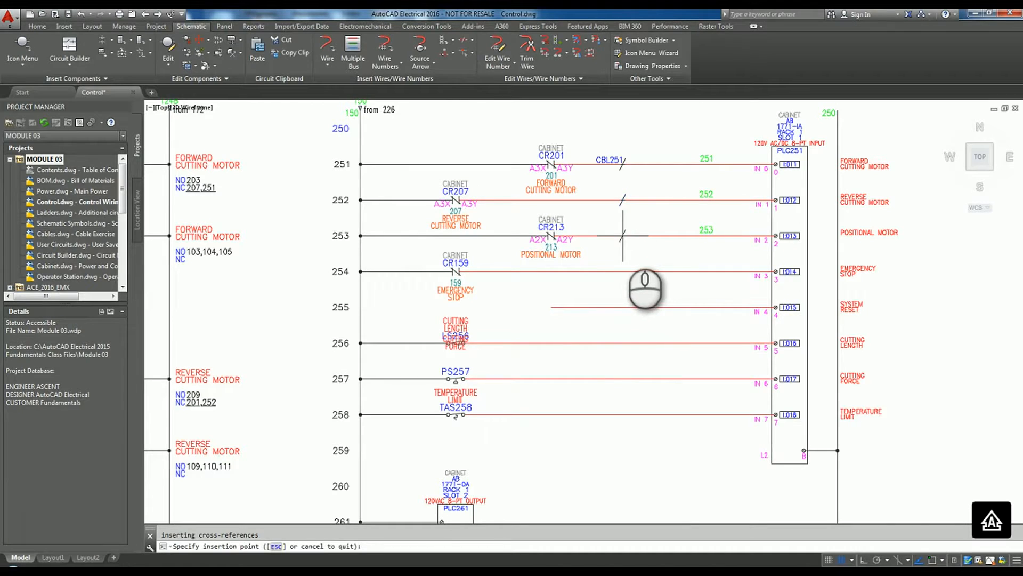
{"action": "left_click", "coordinate": [647, 290]}
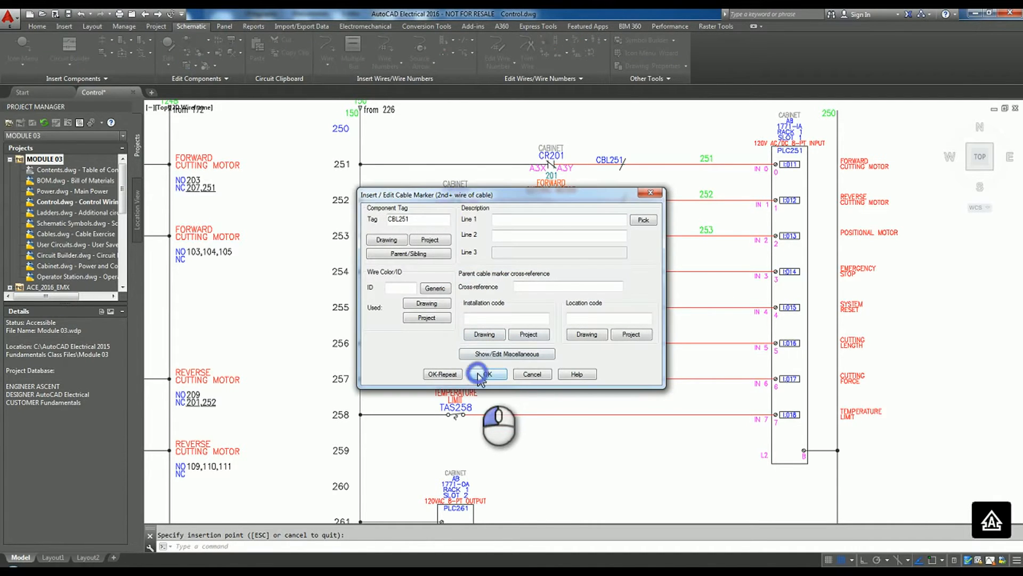
{"action": "left_click", "coordinate": [486, 373]}
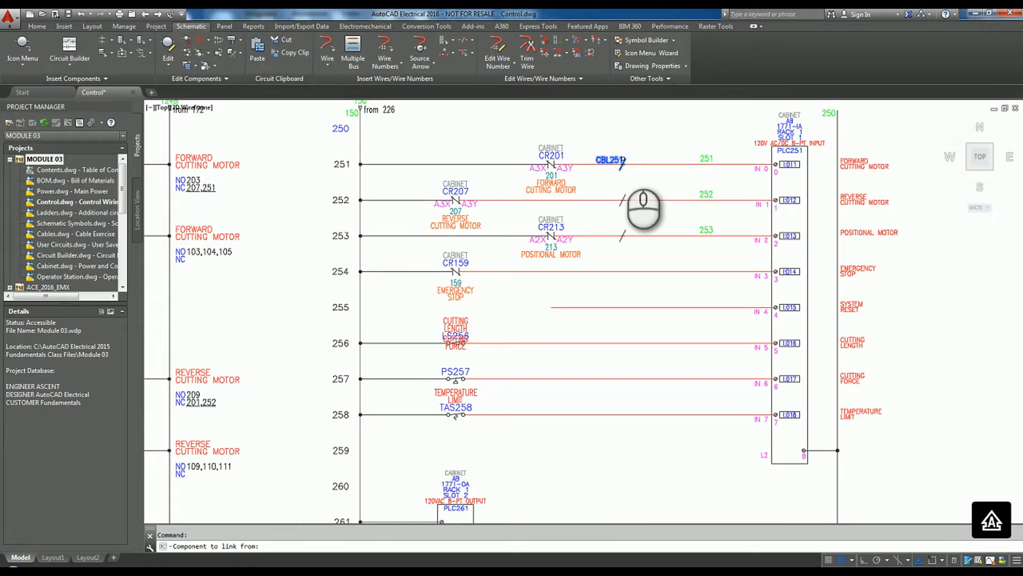
{"action": "left_click", "coordinate": [643, 210]}
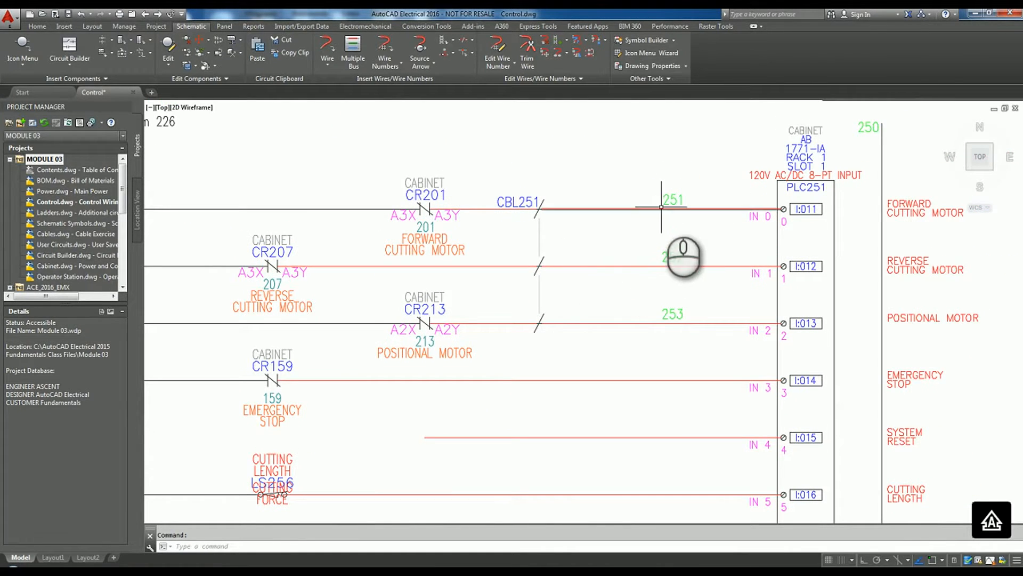
{"action": "scroll", "scroll_direction": "down", "scroll_amount": 3}
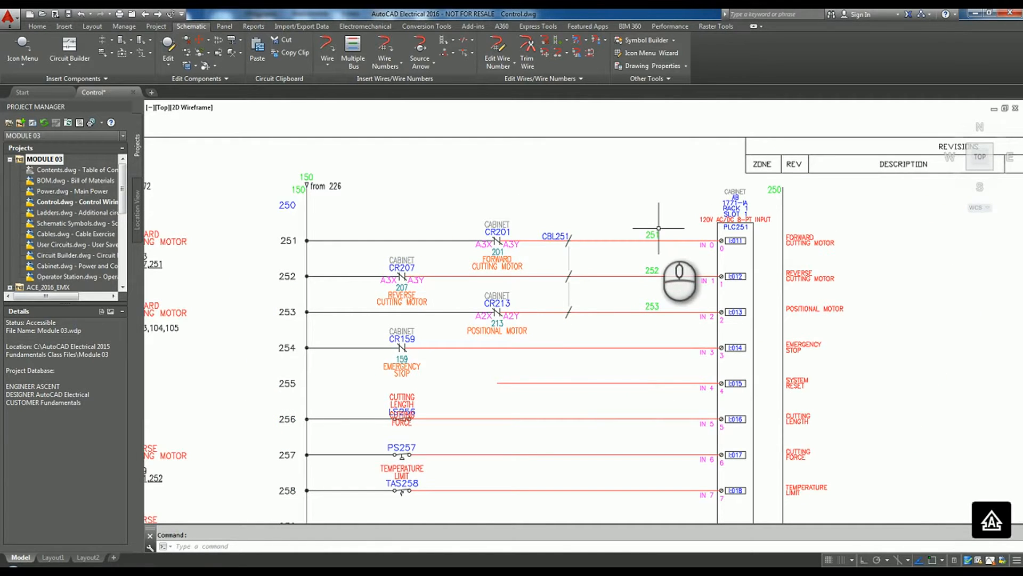
{"action": "mouse_move", "coordinate": [548, 287]}
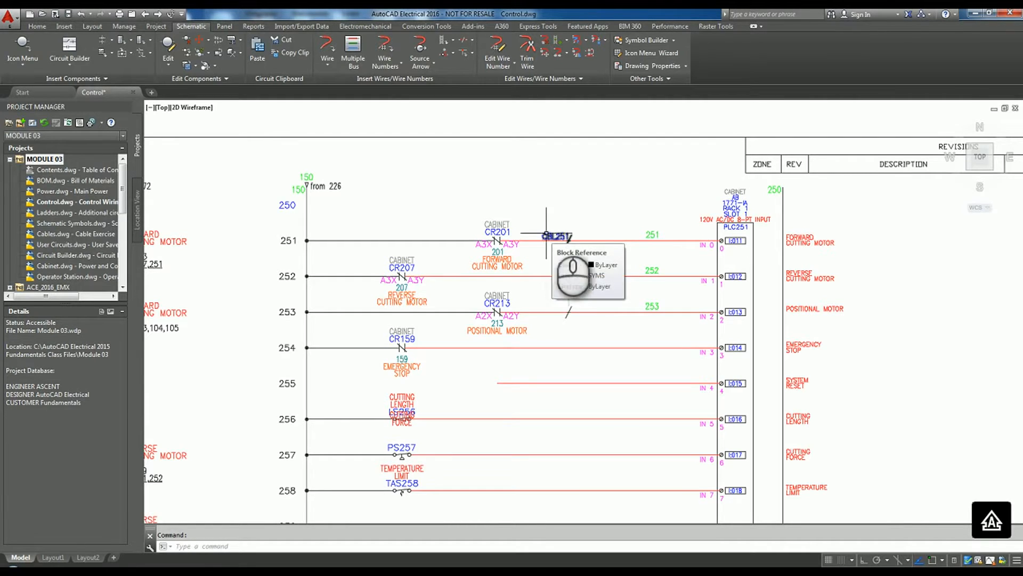
{"action": "mouse_move", "coordinate": [550, 198]}
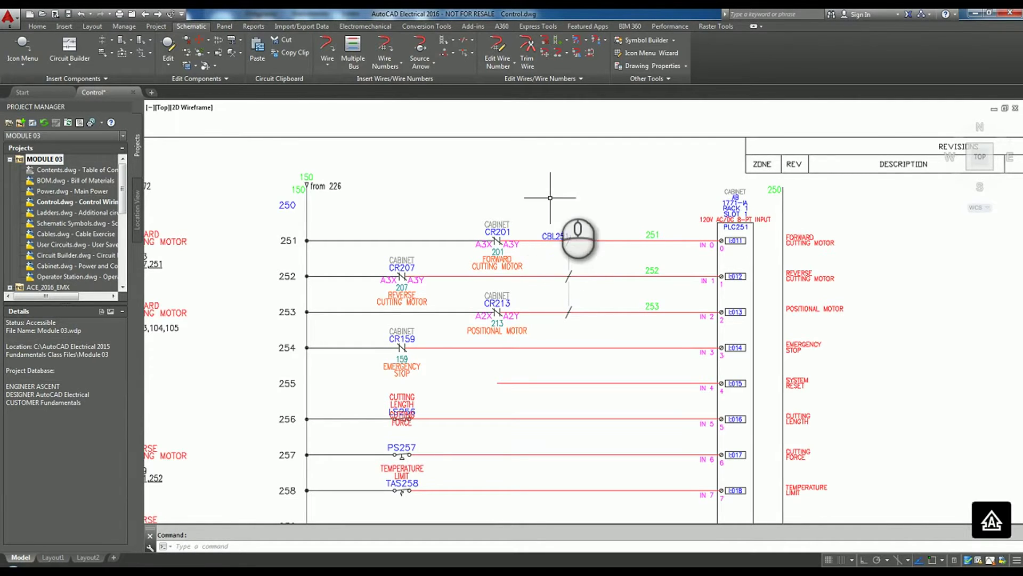
{"action": "mouse_move", "coordinate": [614, 159]}
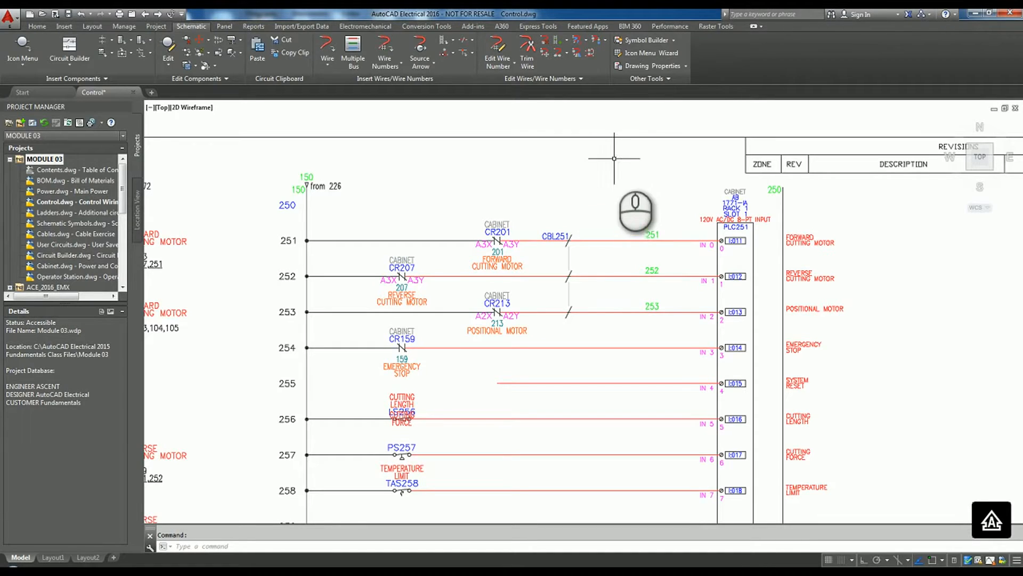
Step: Create wire type PWR / CBL on layer PWR_CBL with a chosen layer colour
{"action": "left_click", "coordinate": [580, 39]}
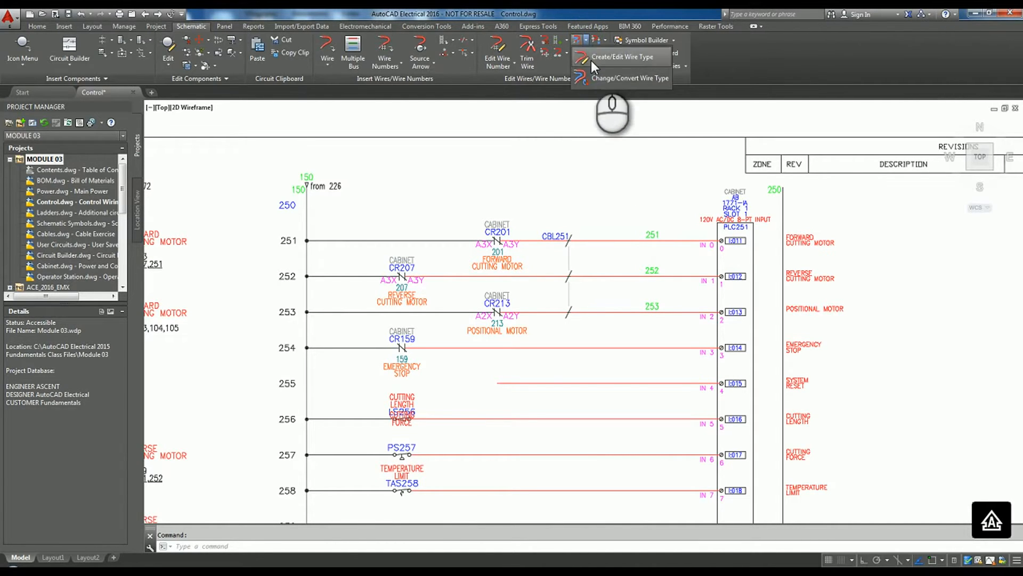
{"action": "left_click", "coordinate": [620, 57]}
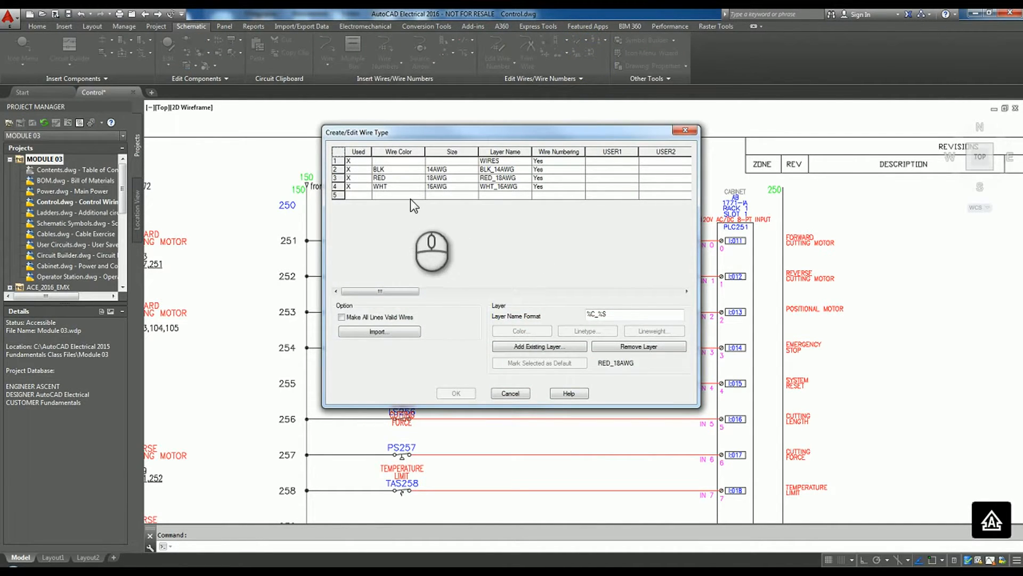
{"action": "left_click", "coordinate": [398, 194]}
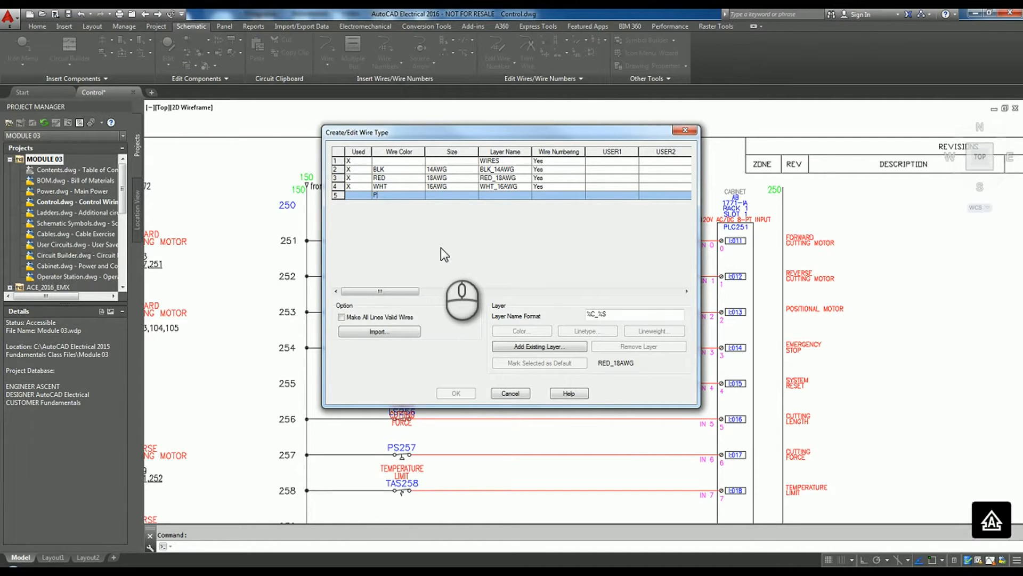
{"action": "type", "text": "PWR"}
{"action": "left_click", "coordinate": [452, 194]}
{"action": "type", "text": "CBL"}
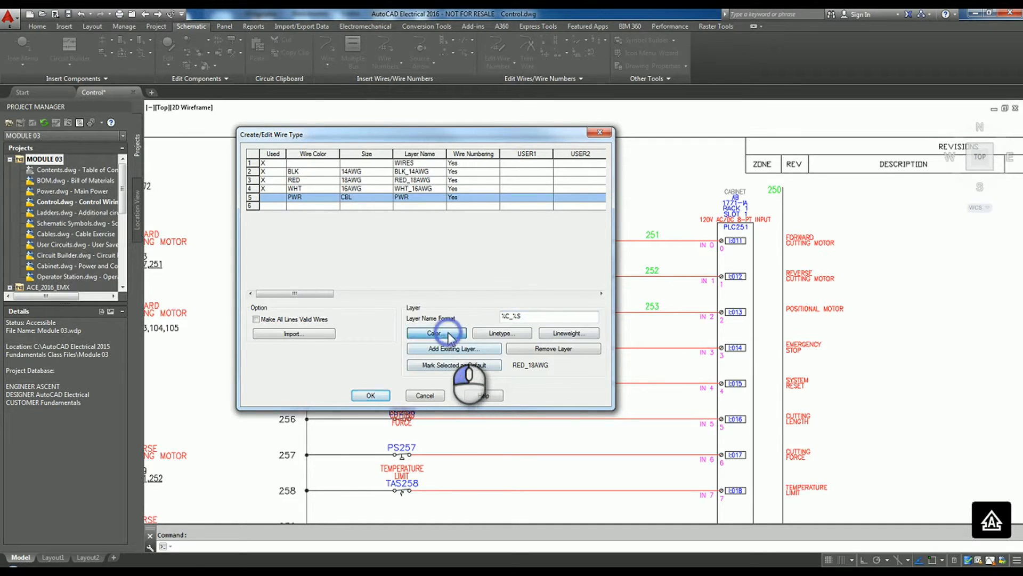
{"action": "left_click", "coordinate": [436, 332]}
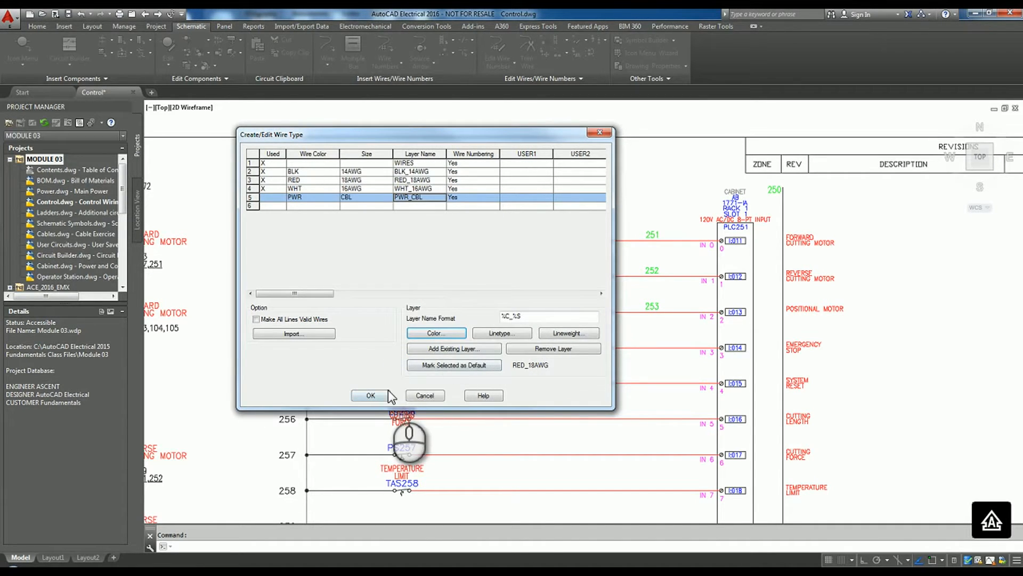
{"action": "left_click", "coordinate": [370, 395]}
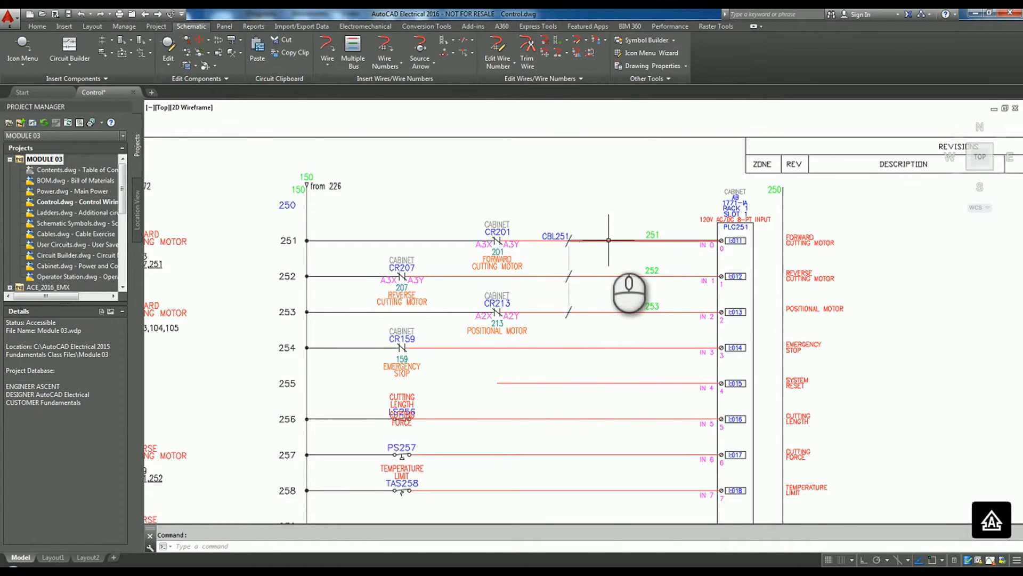
Step: Check wire 251's layer and start Change/Convert Wire Type to PWR_CBL
{"action": "left_click", "coordinate": [36, 25]}
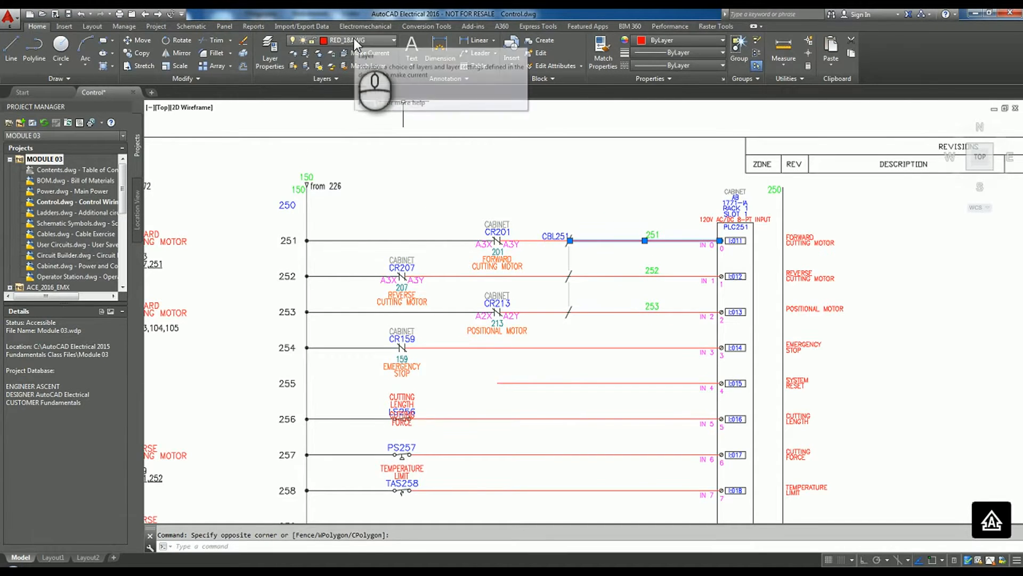
{"action": "left_click", "coordinate": [190, 26]}
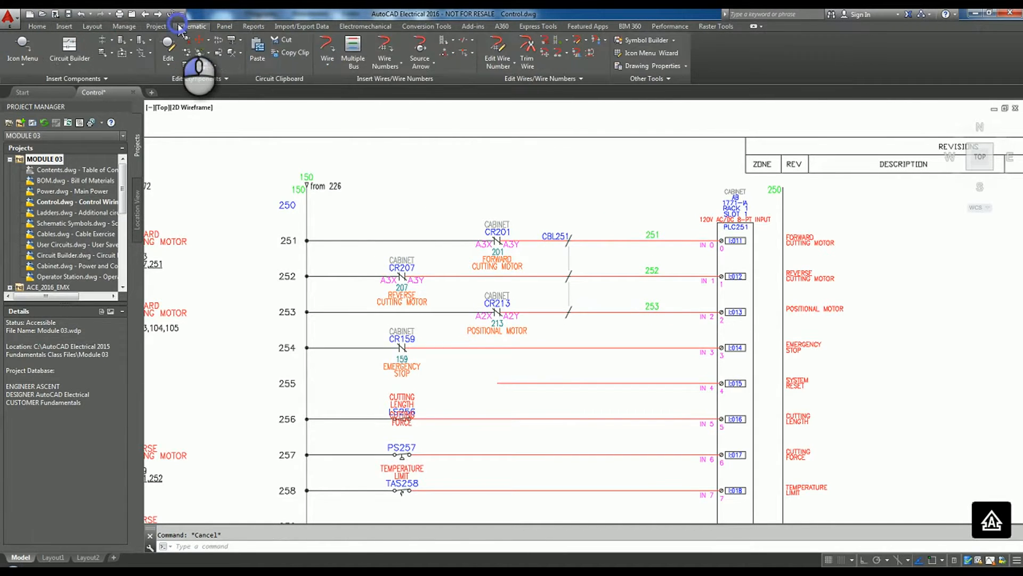
{"action": "left_click", "coordinate": [595, 39]}
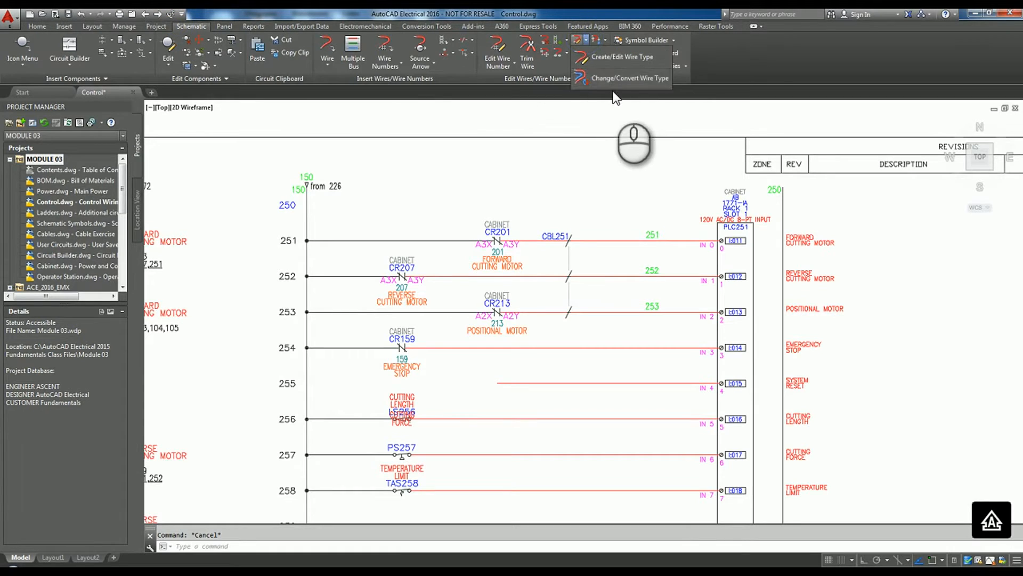
{"action": "left_click", "coordinate": [631, 78]}
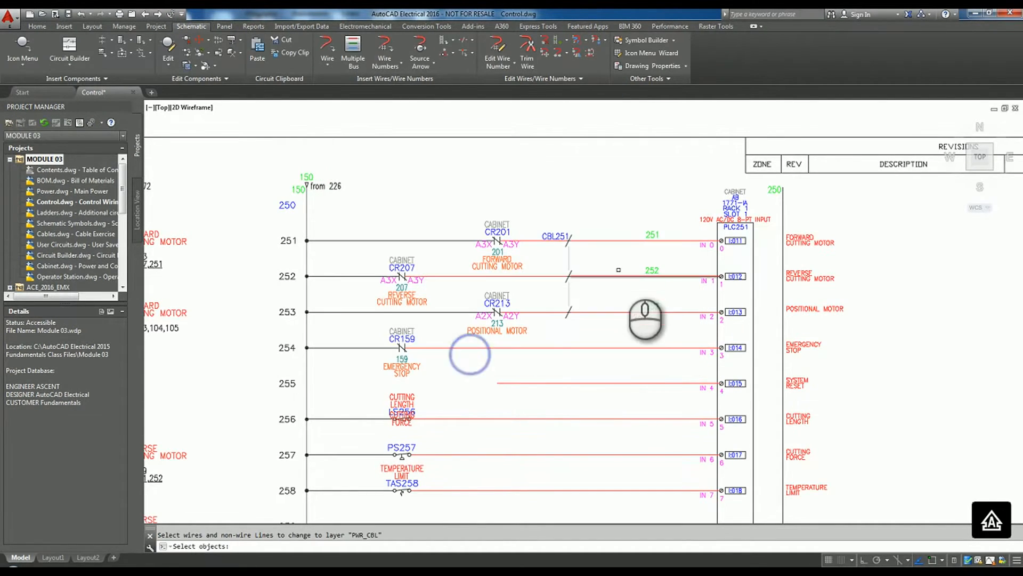
Step: Convert wires 251, 252 and 253 to the PWR_CBL wire type
{"action": "left_click", "coordinate": [629, 275]}
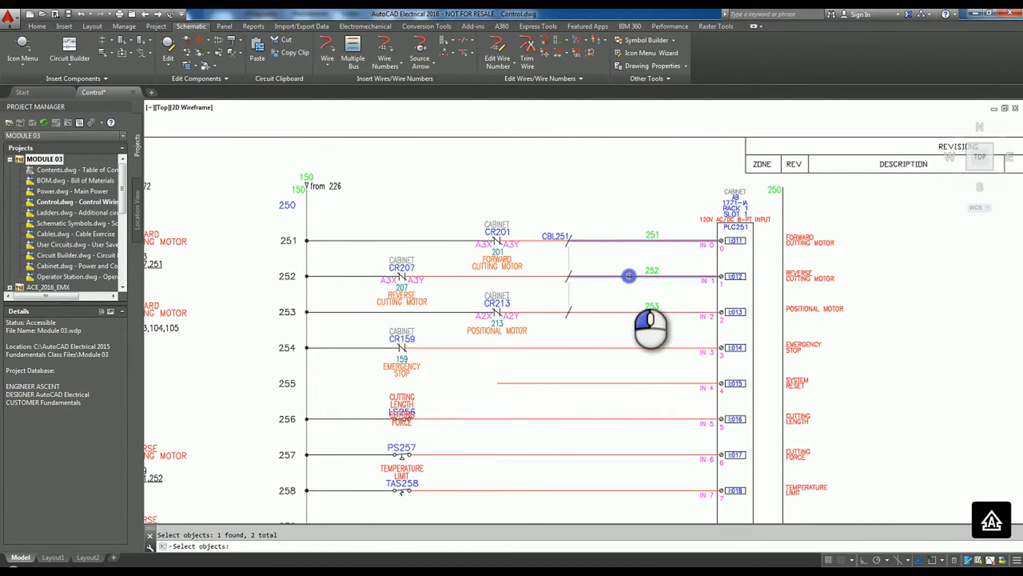
{"action": "left_click", "coordinate": [620, 311]}
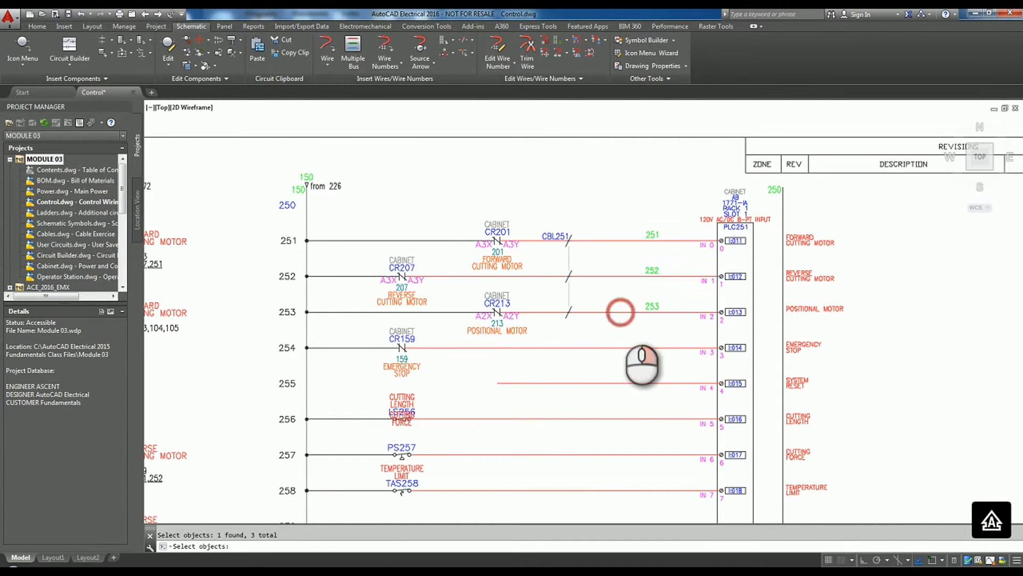
{"action": "key", "text": "Escape"}
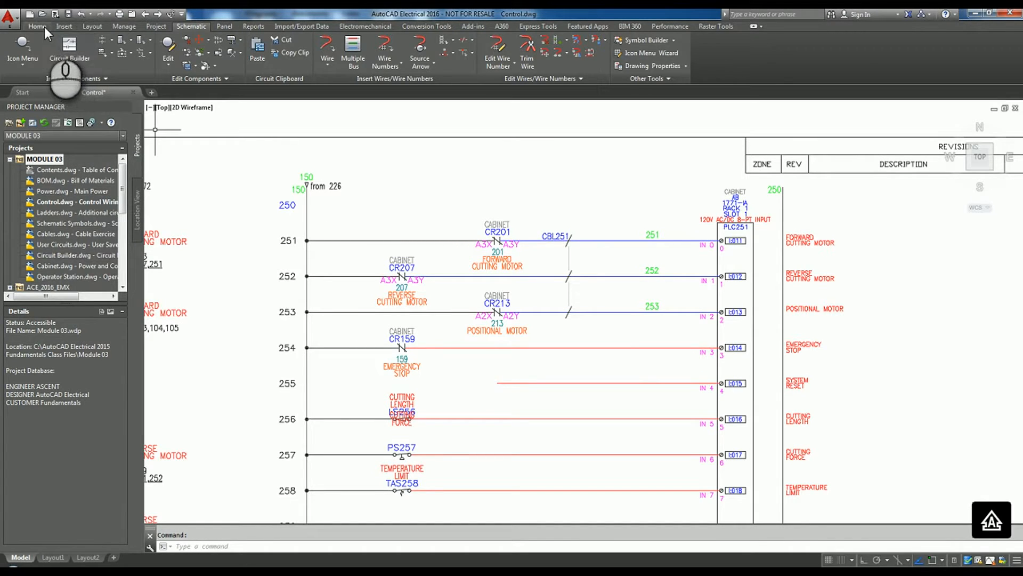
{"action": "left_click", "coordinate": [36, 26]}
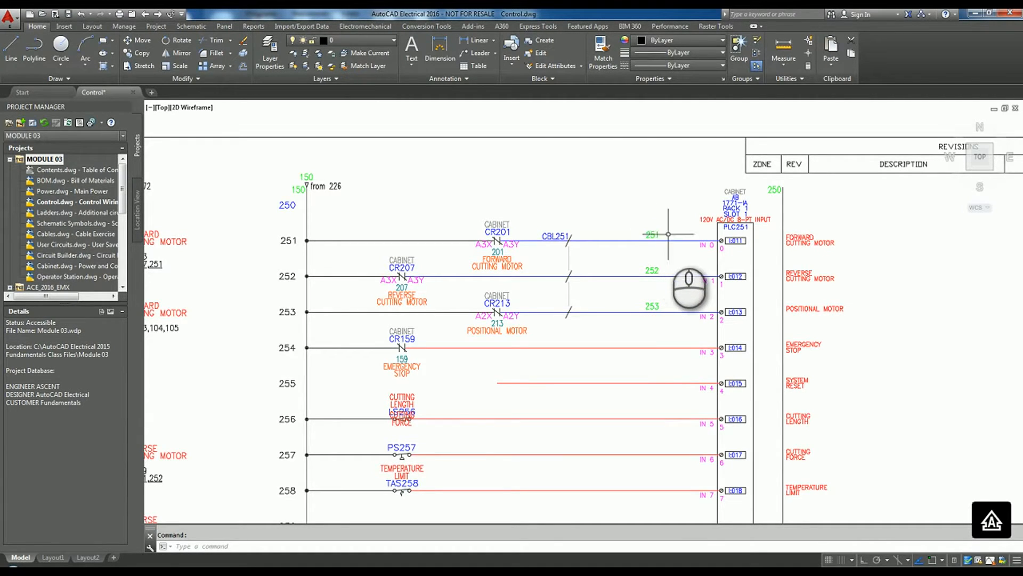
{"action": "mouse_move", "coordinate": [692, 326]}
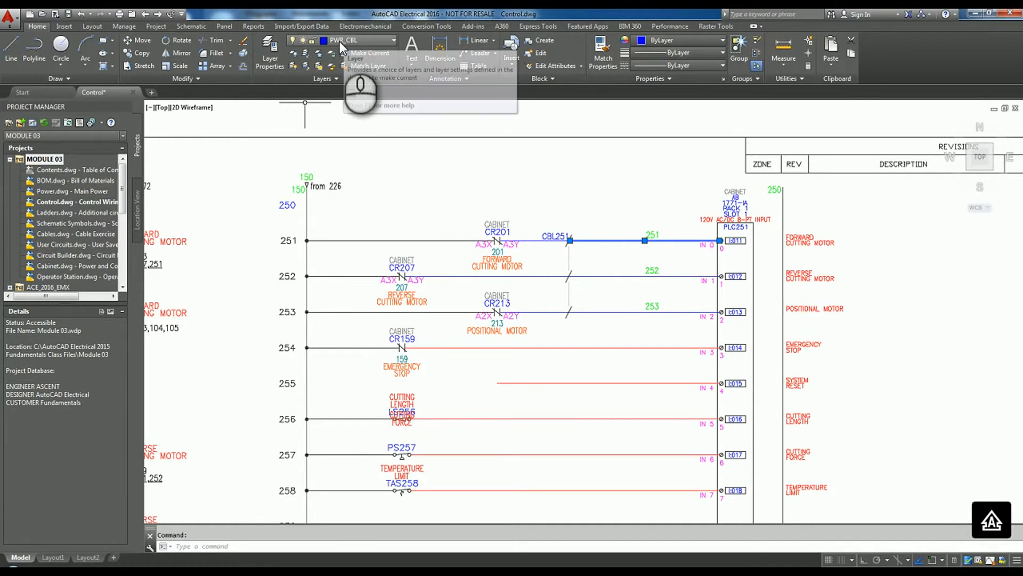
{"action": "mouse_move", "coordinate": [38, 156]}
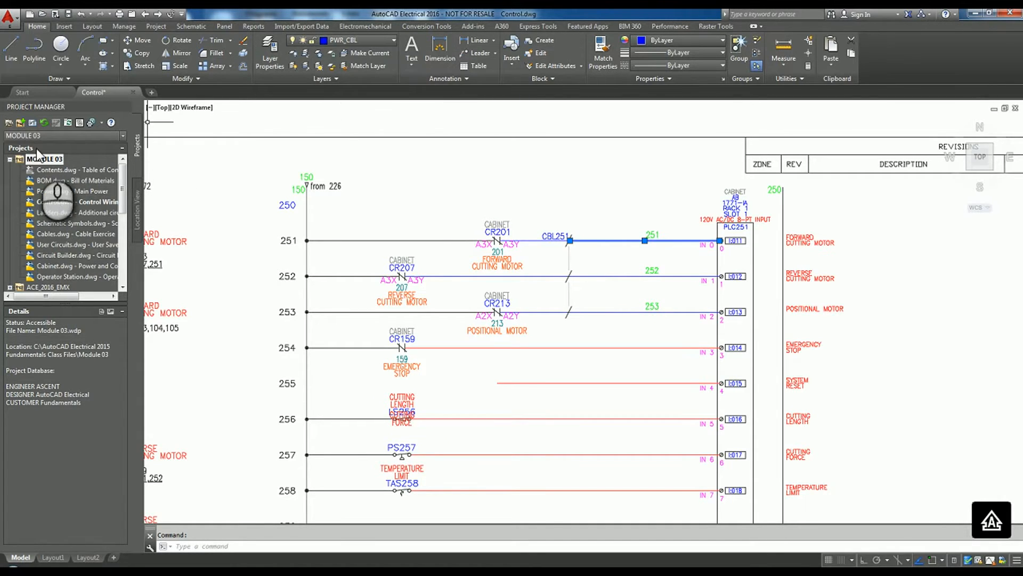
Step: Open MODULE 03 project properties on the Wire Numbers settings
{"action": "right_click", "coordinate": [42, 159]}
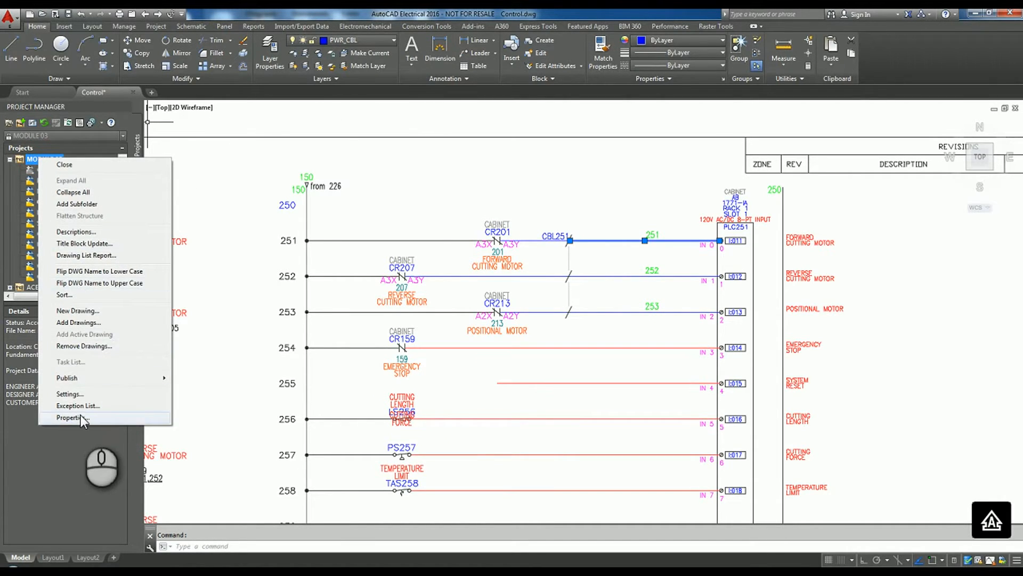
{"action": "left_click", "coordinate": [70, 418]}
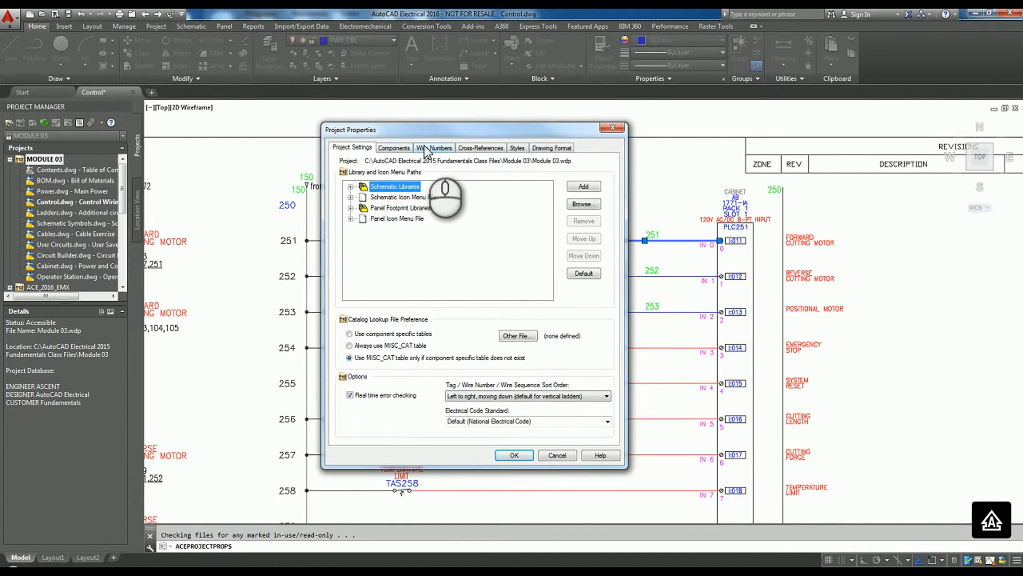
{"action": "left_click", "coordinate": [434, 147]}
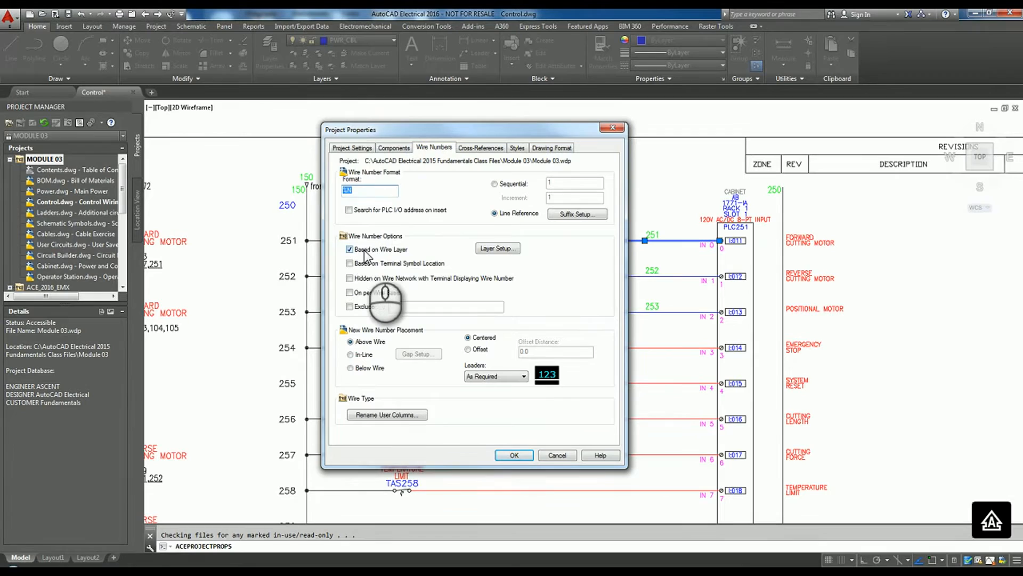
{"action": "mouse_move", "coordinate": [372, 261]}
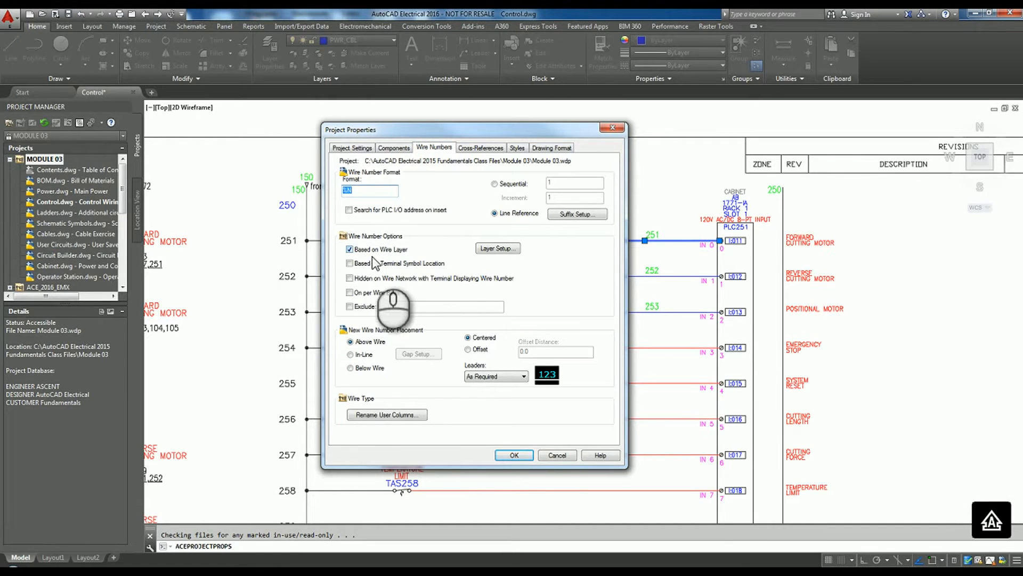
Step: Enable 'Based on Wire Layer' numbering and move the dialog aside
{"action": "left_click", "coordinate": [350, 249]}
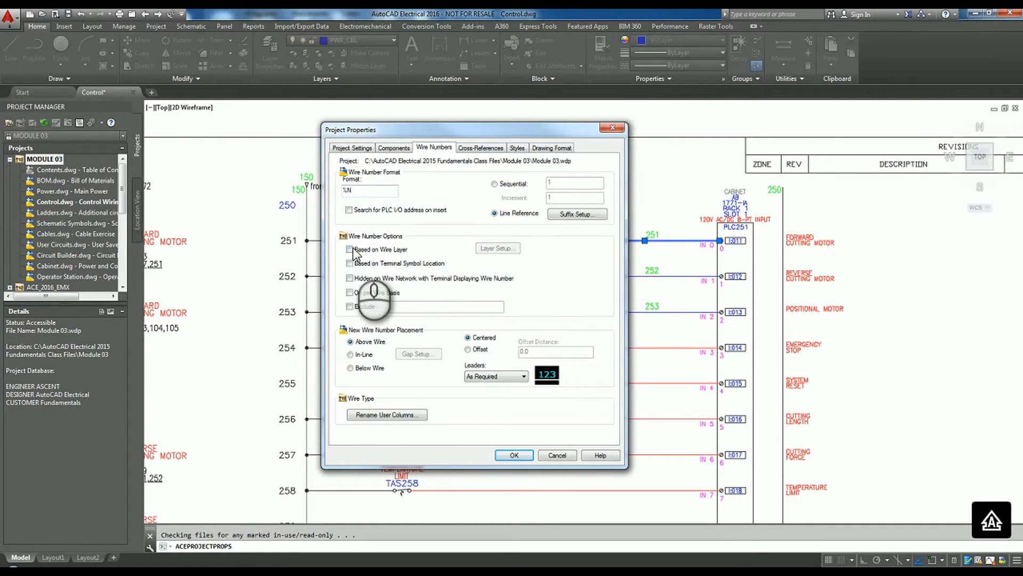
{"action": "left_click", "coordinate": [350, 249]}
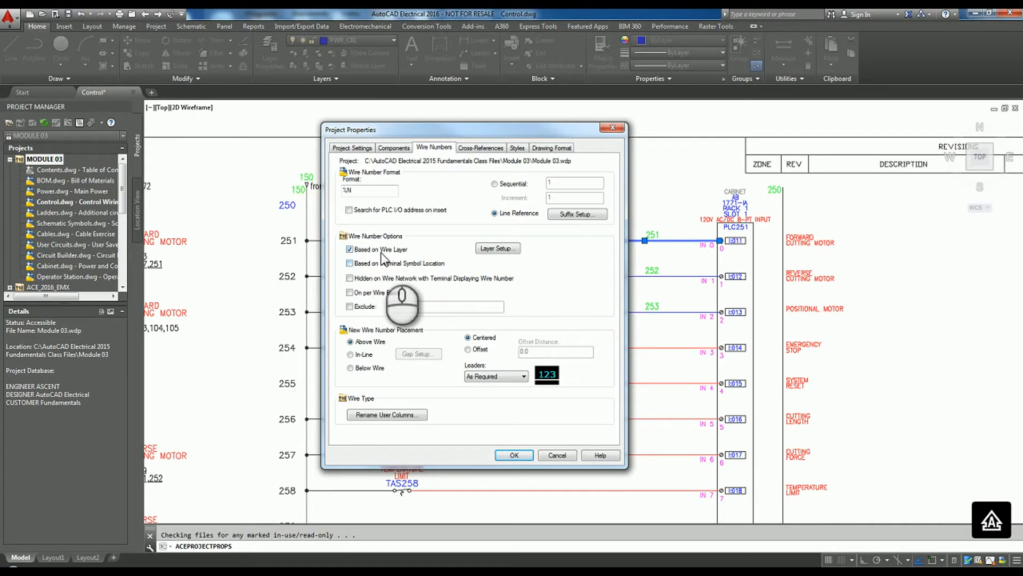
{"action": "mouse_move", "coordinate": [379, 255]}
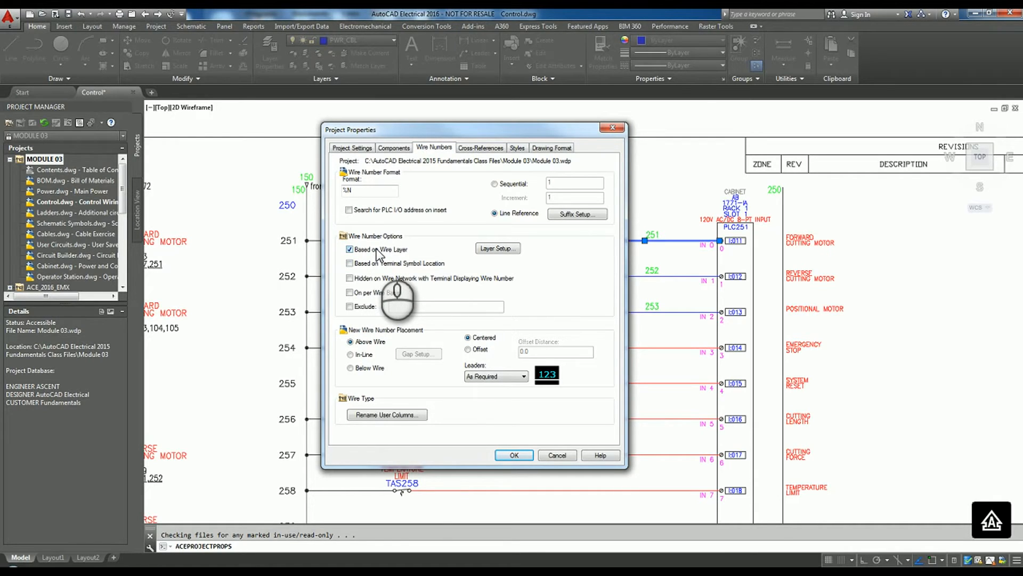
{"action": "mouse_move", "coordinate": [445, 132]}
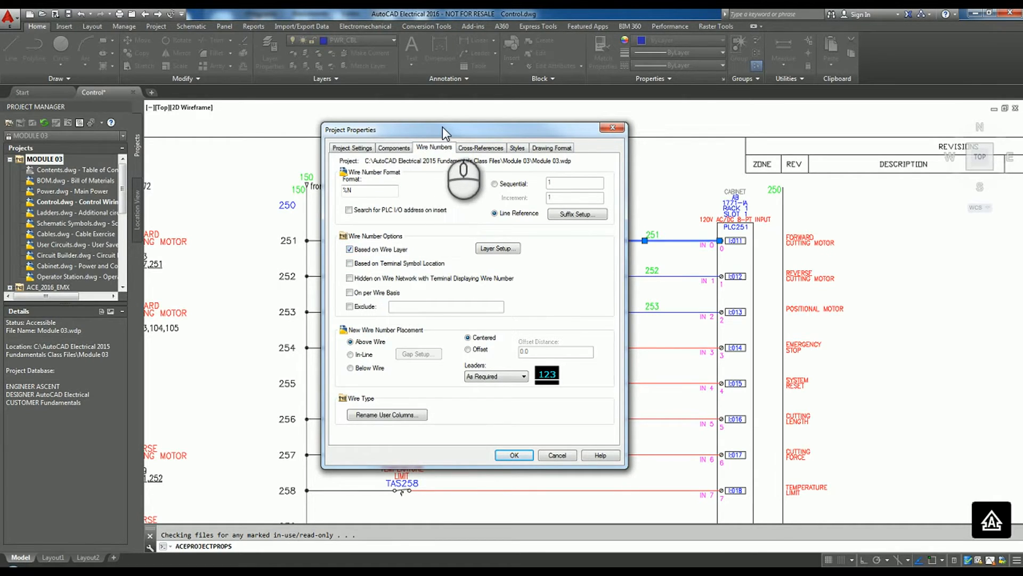
{"action": "left_click_drag", "start_coordinate": [444, 129], "coordinate": [372, 127]}
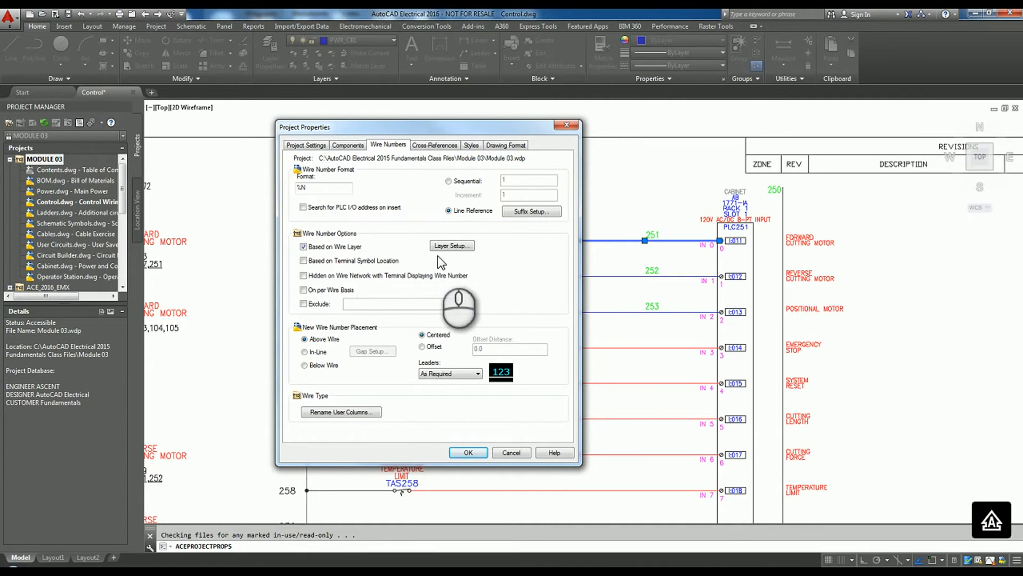
Step: Open Layer Setup, load the WIRES layer rule and select its layer name for replacement
{"action": "left_click", "coordinate": [451, 245]}
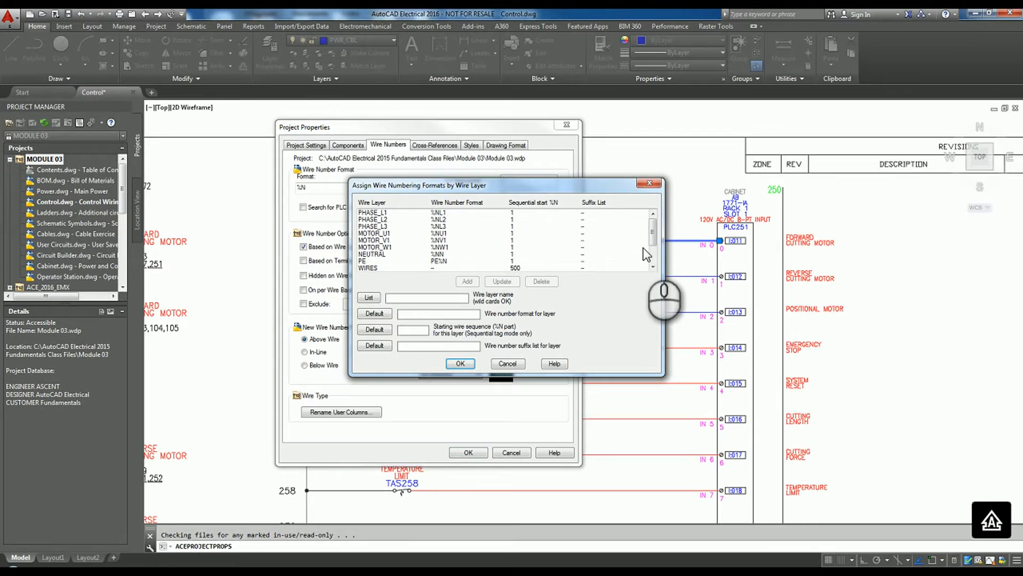
{"action": "scroll", "scroll_direction": "down", "scroll_amount": 3}
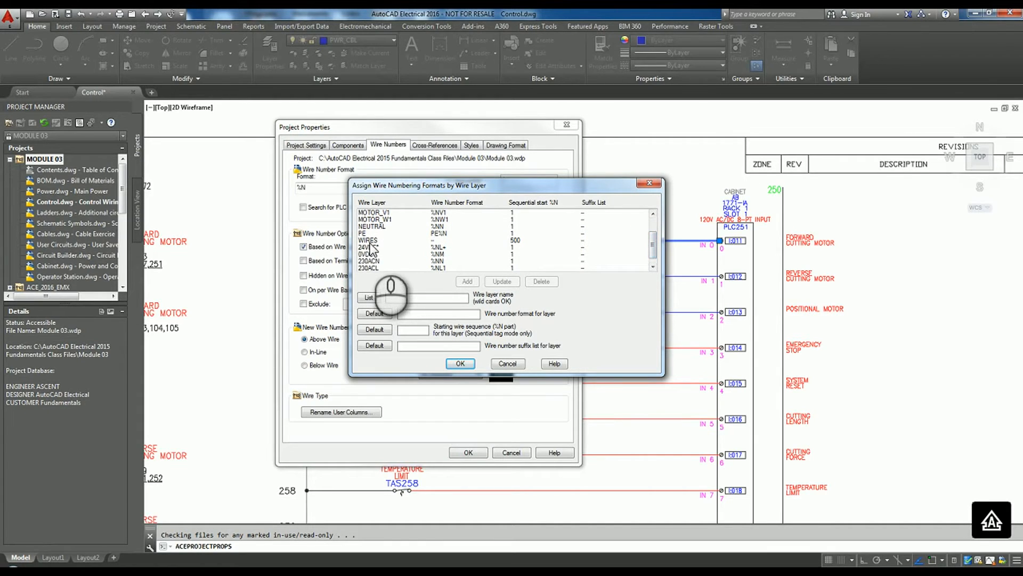
{"action": "left_click", "coordinate": [369, 240]}
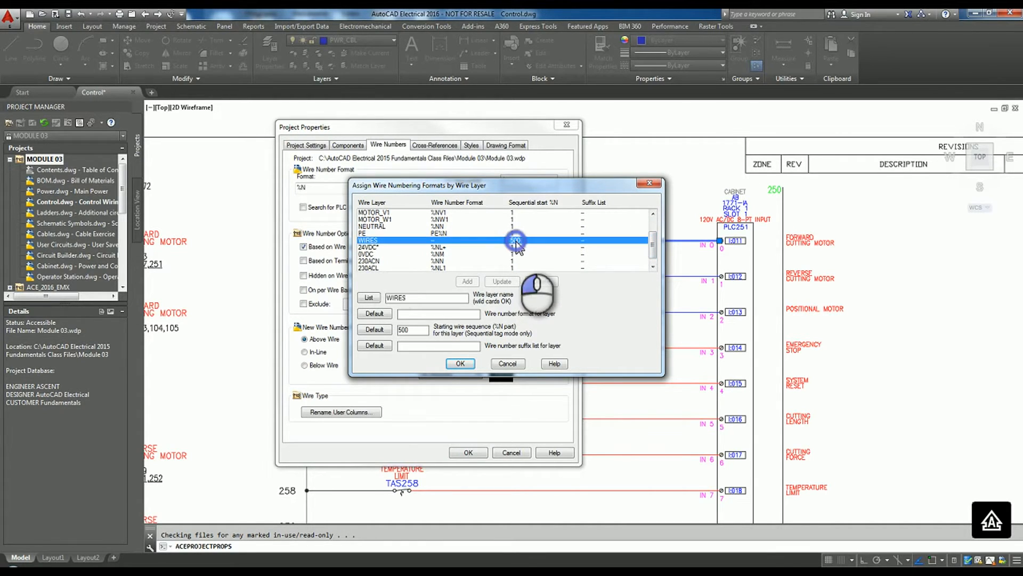
{"action": "left_click", "coordinate": [501, 282]}
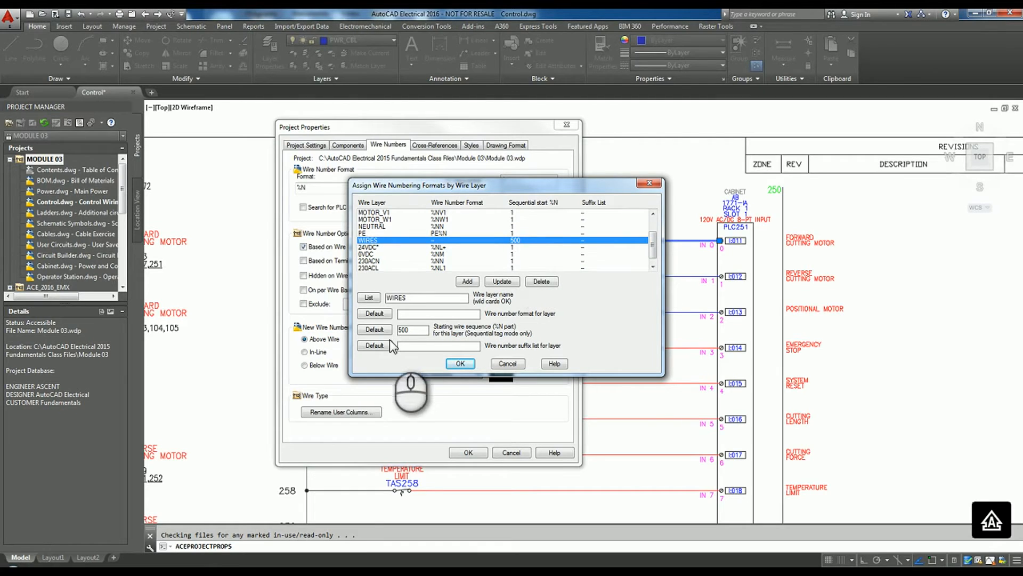
{"action": "triple_click", "coordinate": [411, 329]}
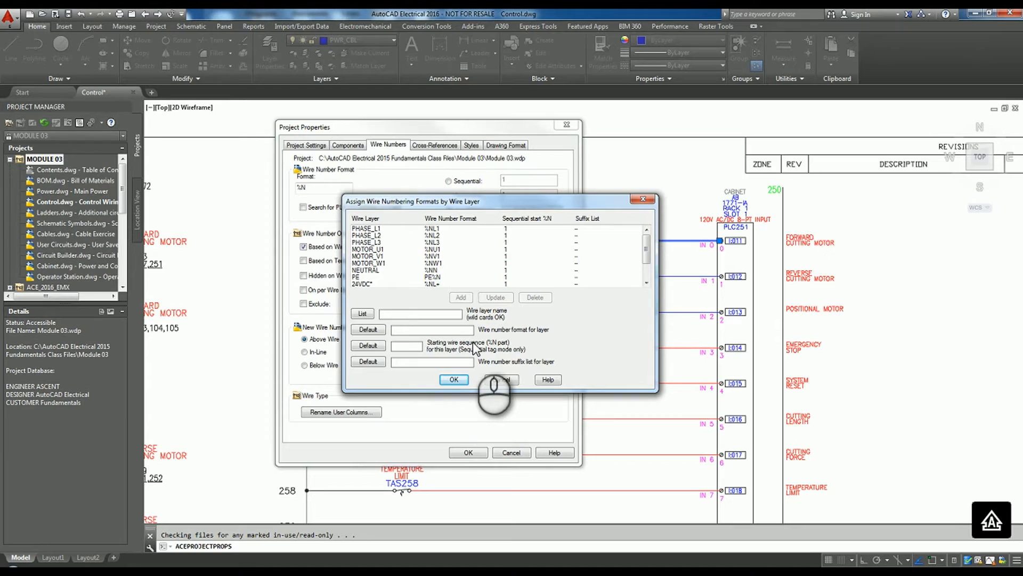
Step: Add a PWR_CBL layer rule with format CBL - %N and suffix - CBL
{"action": "type", "text": "PWR_CBL"}
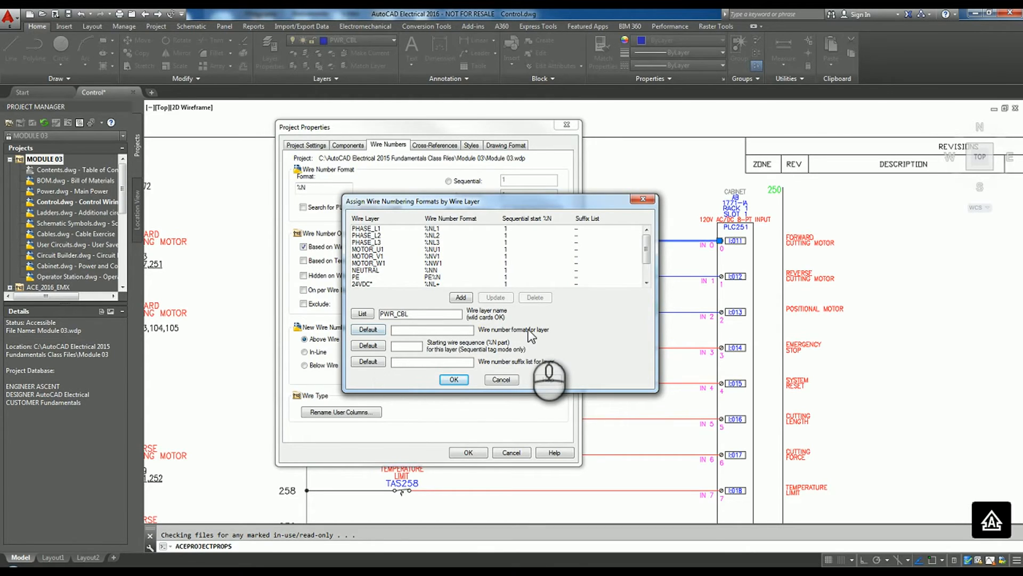
{"action": "left_click", "coordinate": [367, 329]}
{"action": "type", "text": "CBL - %N"}
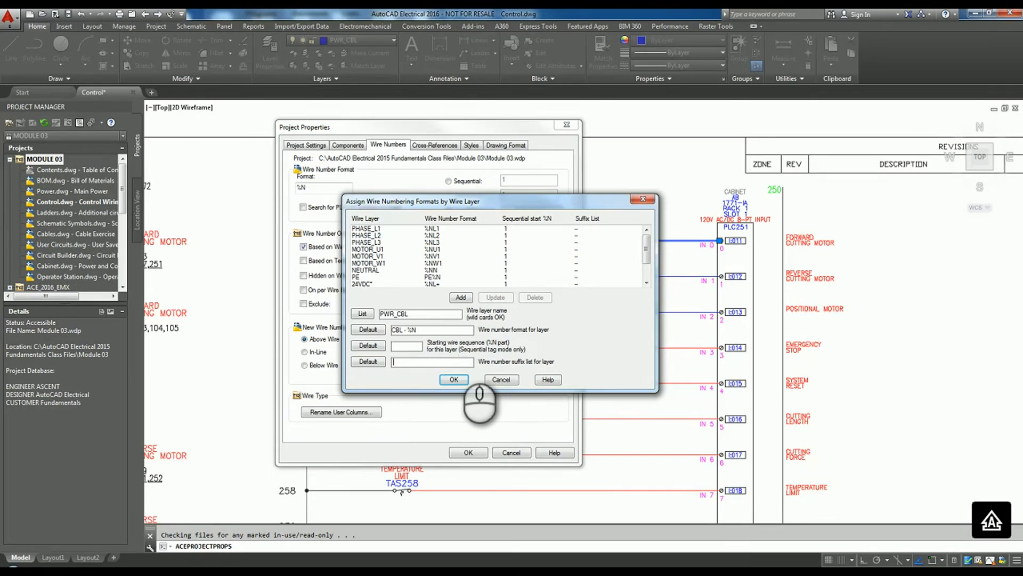
{"action": "type", "text": "-CBL"}
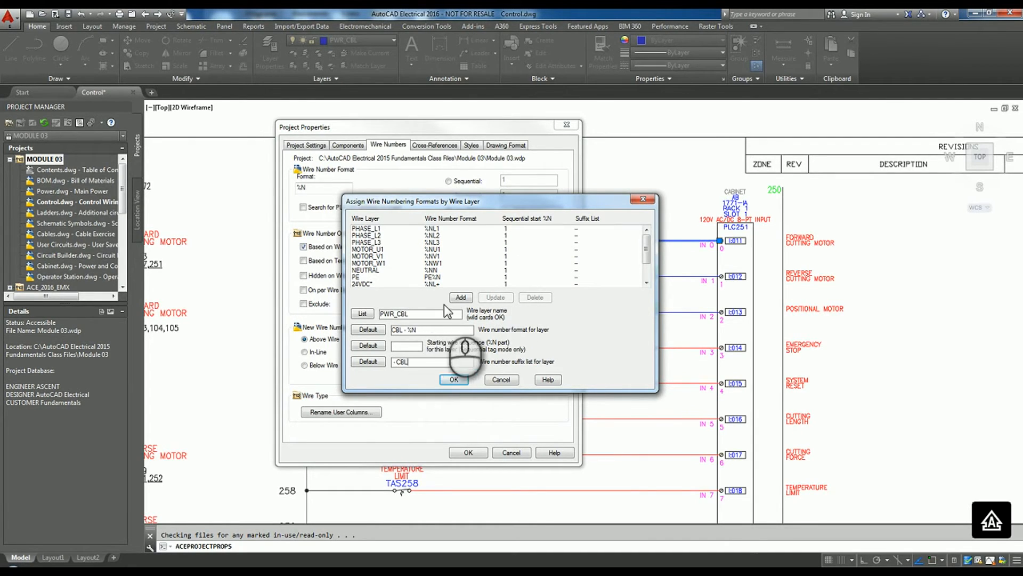
{"action": "left_click", "coordinate": [366, 283]}
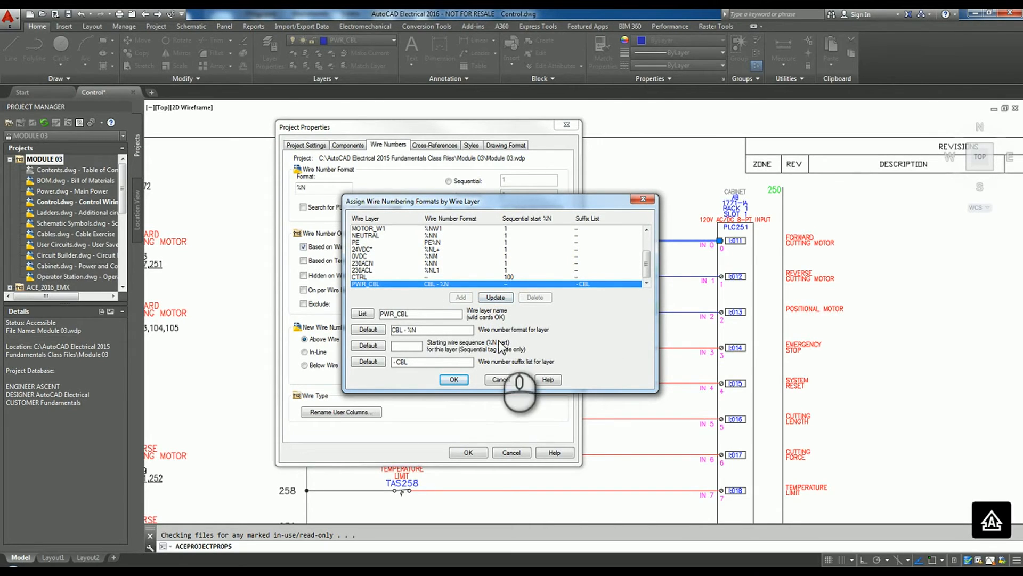
{"action": "left_click", "coordinate": [362, 269]}
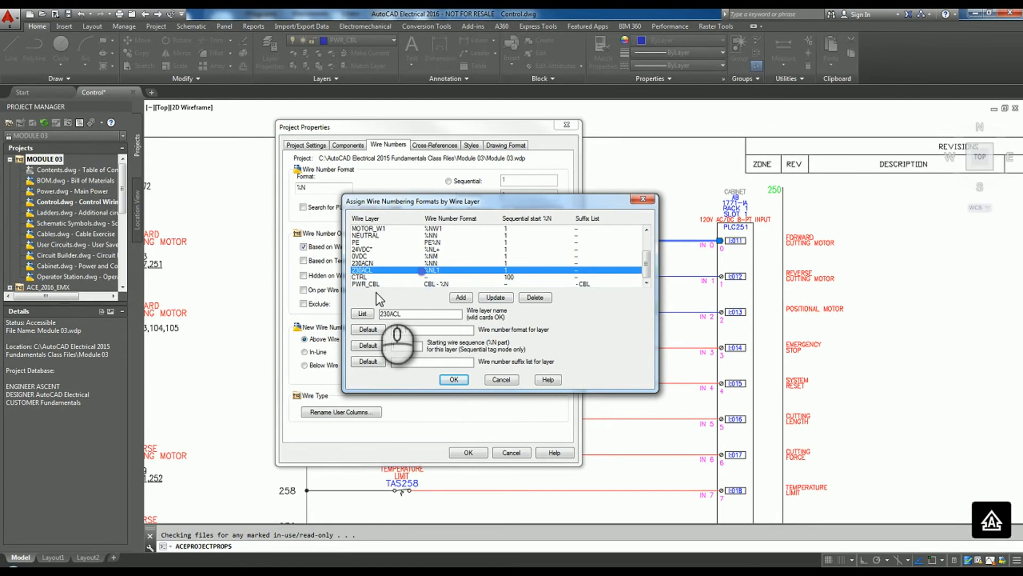
{"action": "left_click", "coordinate": [366, 284]}
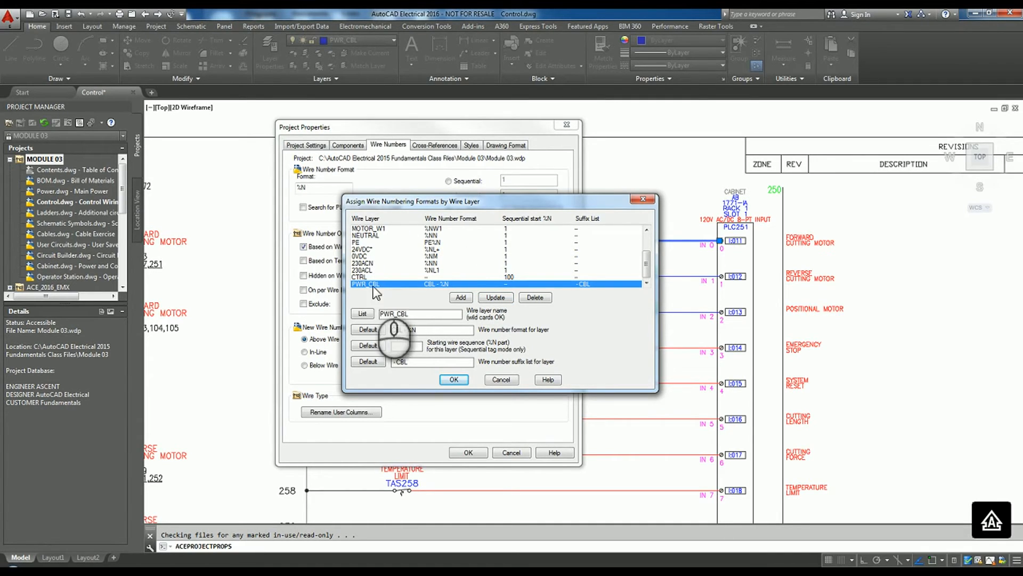
{"action": "mouse_move", "coordinate": [366, 294]}
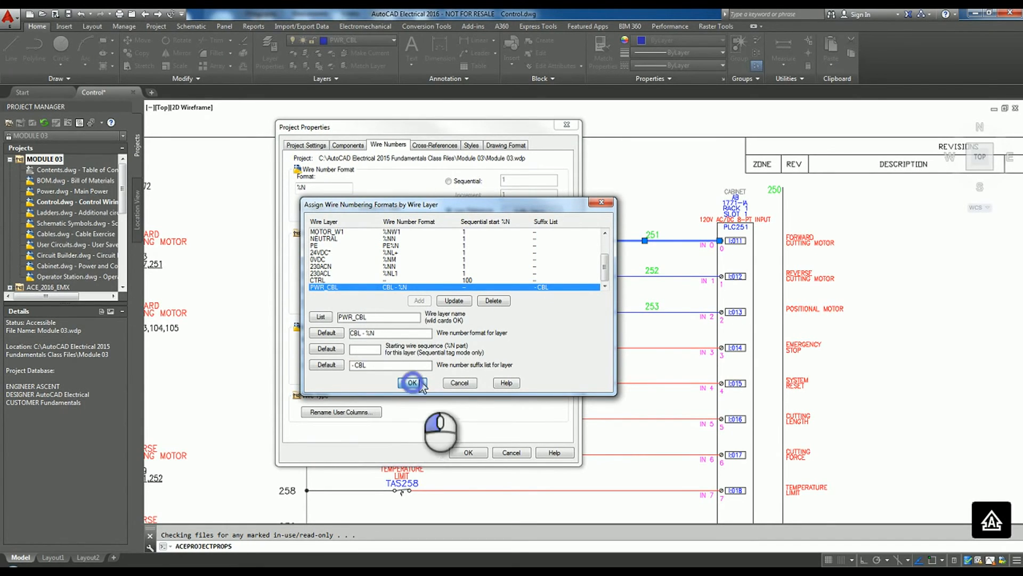
Step: Save the per-layer rules and apply the project wire number settings
{"action": "left_click", "coordinate": [412, 382]}
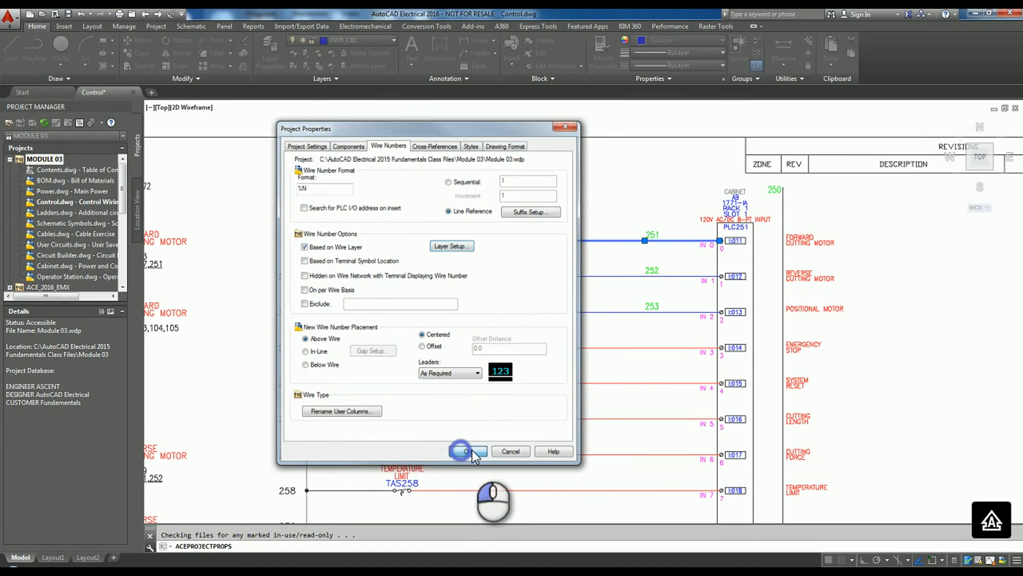
{"action": "left_click", "coordinate": [464, 451]}
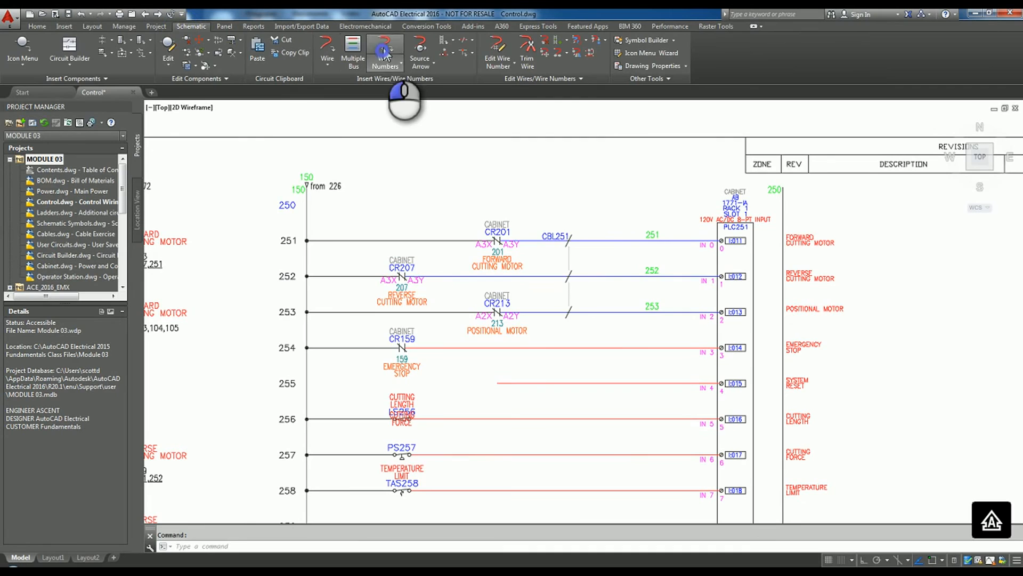
Step: Run Wire Numbers on wires 251–253 so they read CBL - 25x - CBL
{"action": "left_click", "coordinate": [385, 53]}
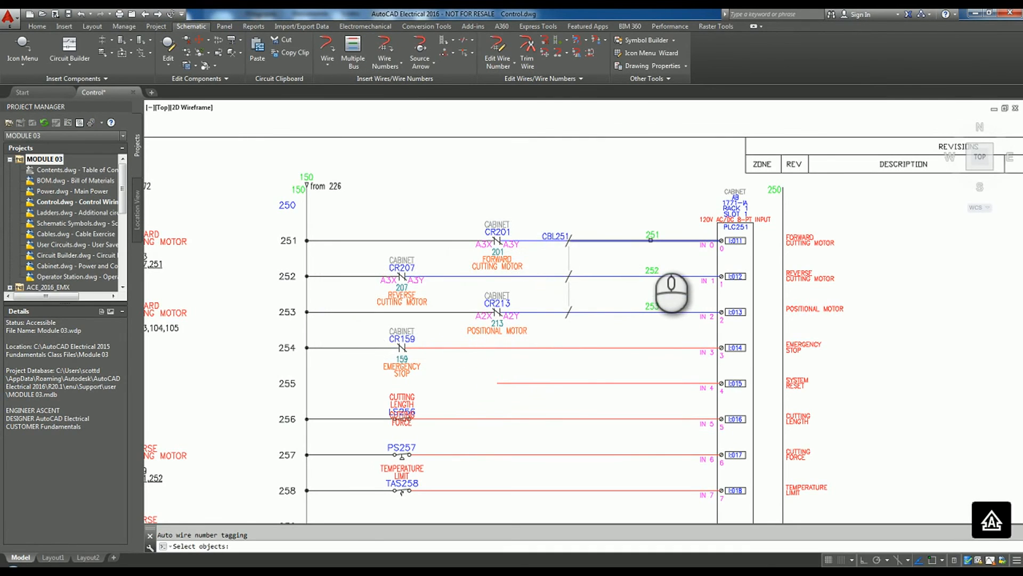
{"action": "left_click", "coordinate": [649, 307]}
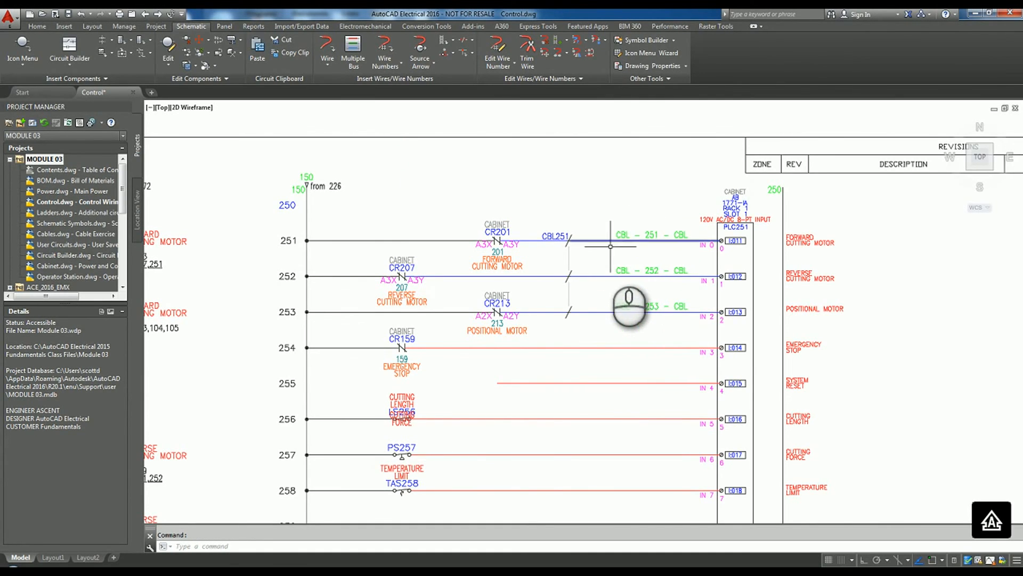
{"action": "mouse_move", "coordinate": [608, 255]}
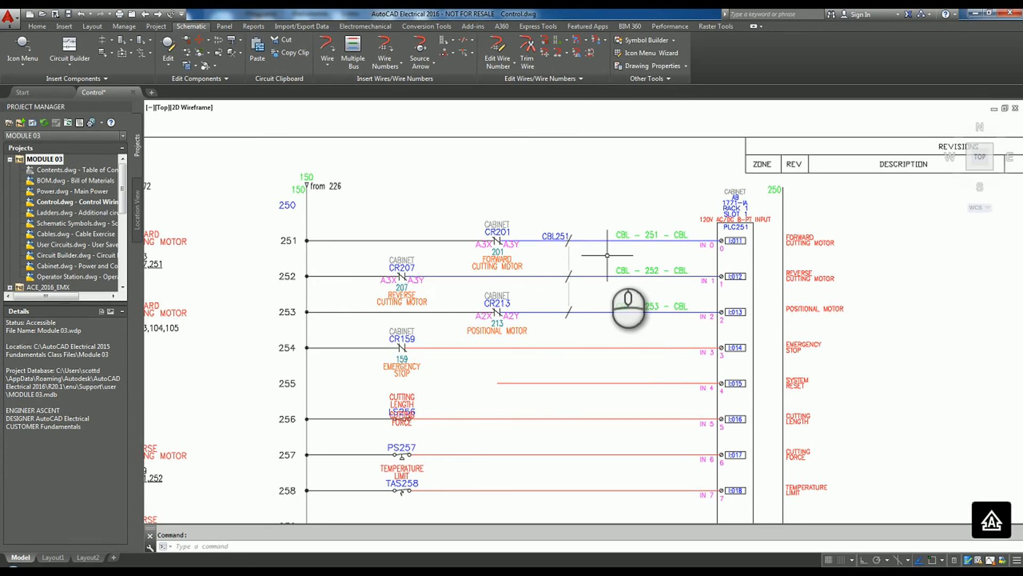
{"action": "right_click", "coordinate": [45, 159]}
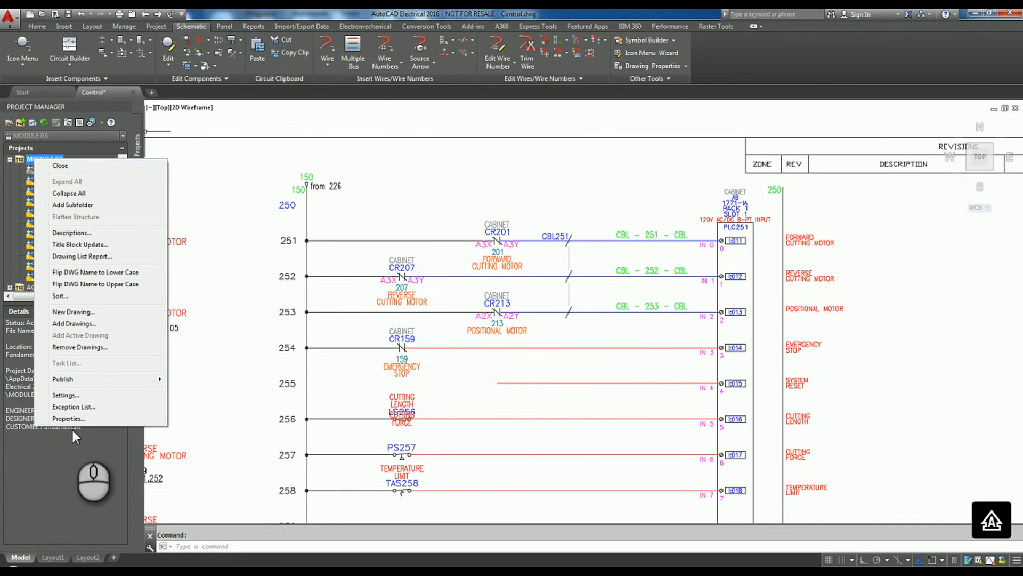
Step: Reopen project properties' Layer Setup and load the PHASE_L1 rule
{"action": "left_click", "coordinate": [68, 418]}
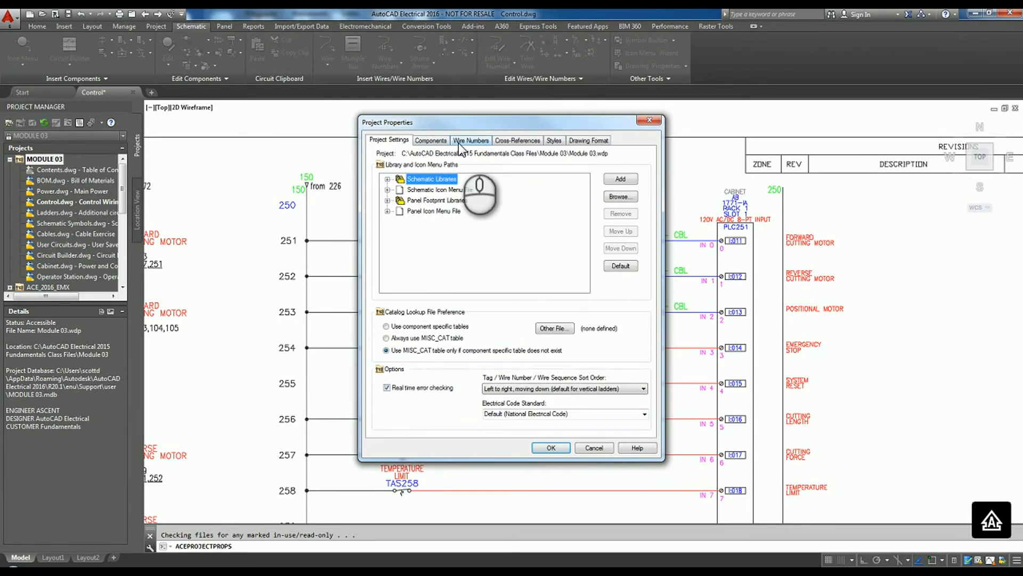
{"action": "left_click", "coordinate": [470, 140]}
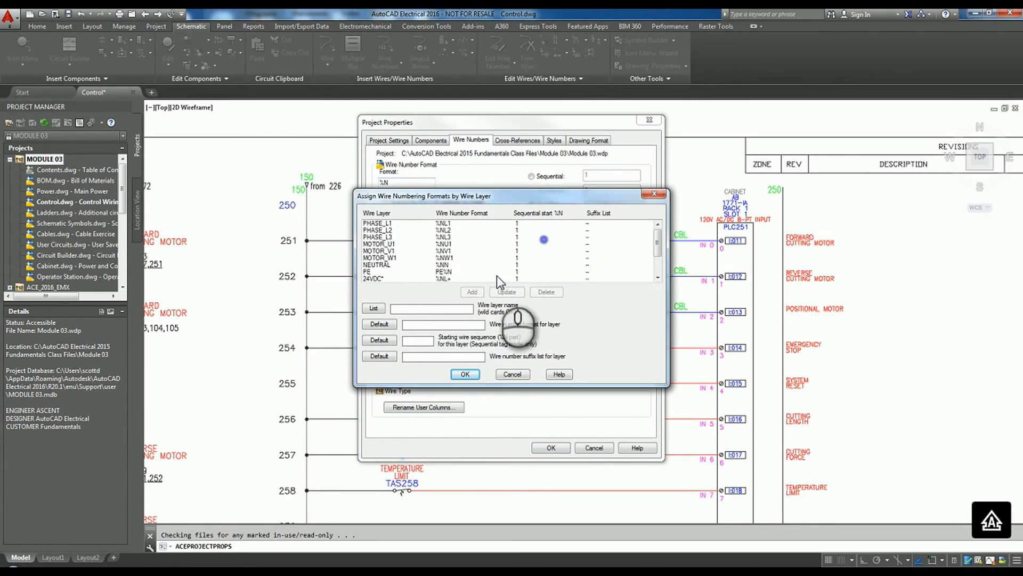
{"action": "left_click", "coordinate": [377, 223]}
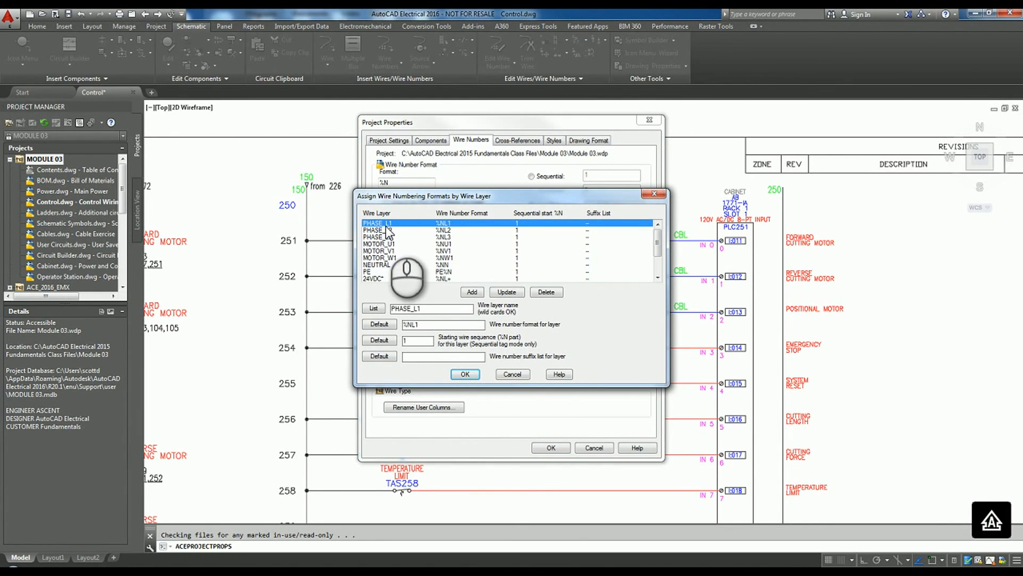
{"action": "mouse_move", "coordinate": [461, 221]}
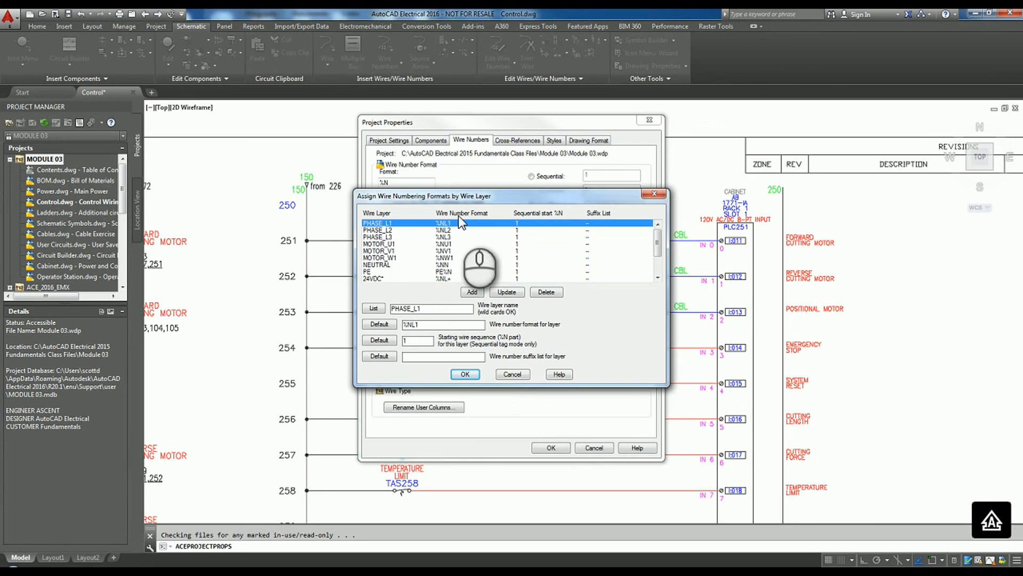
{"action": "mouse_move", "coordinate": [457, 226]}
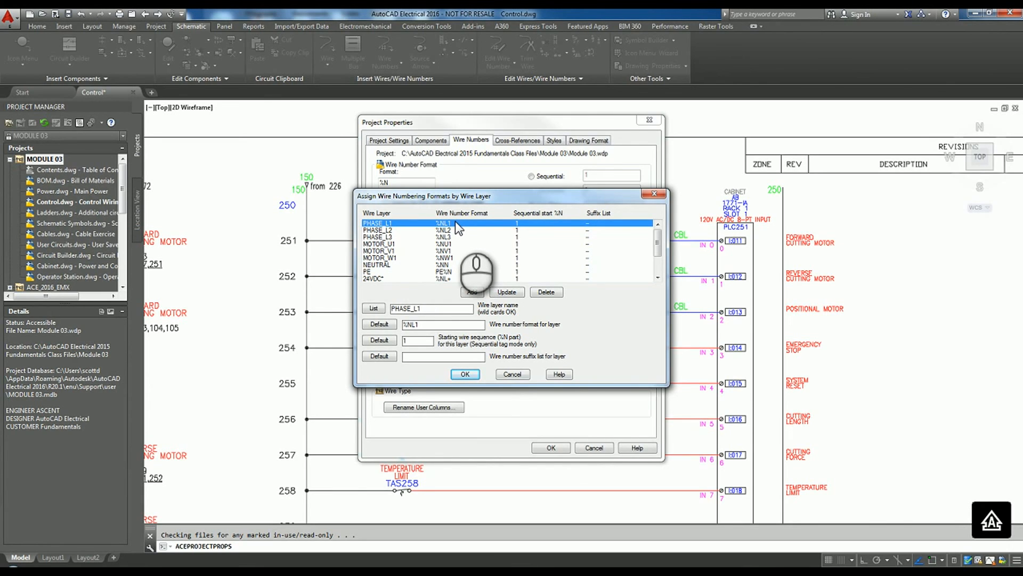